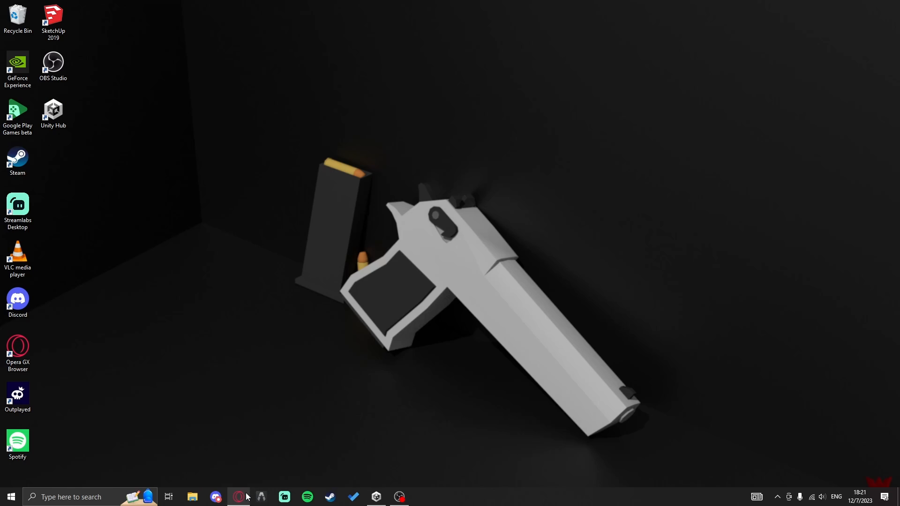
Bring Opera GX to the front on the unity.com Unity Hub download page
{"action": "left_click", "coordinate": [237, 496]}
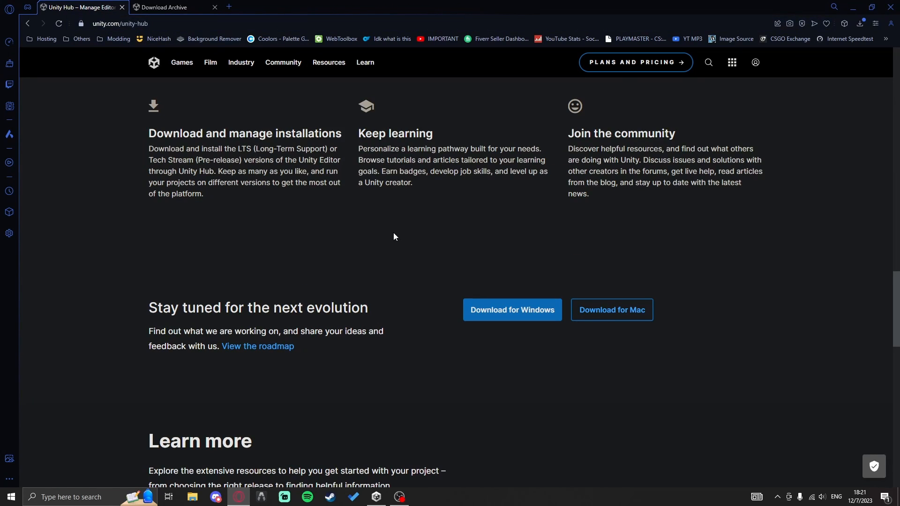
{"action": "mouse_move", "coordinate": [544, 281]}
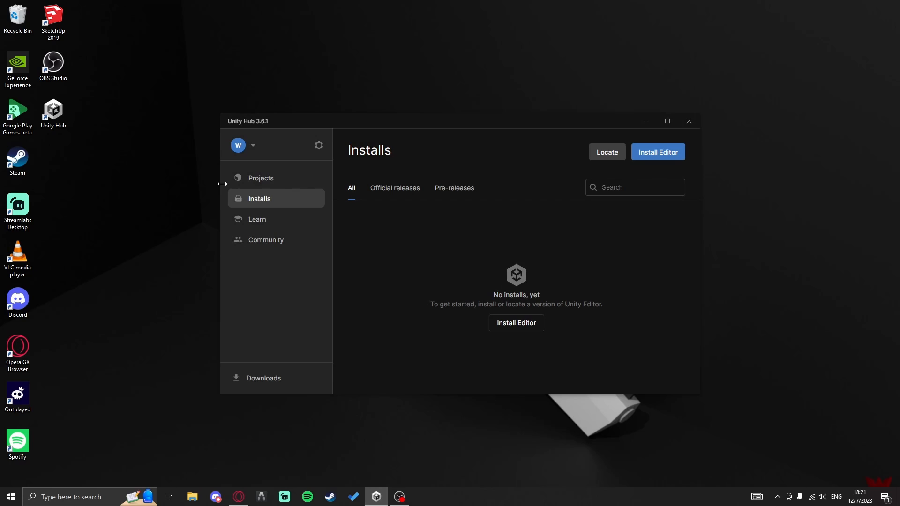
{"action": "mouse_move", "coordinate": [595, 289]}
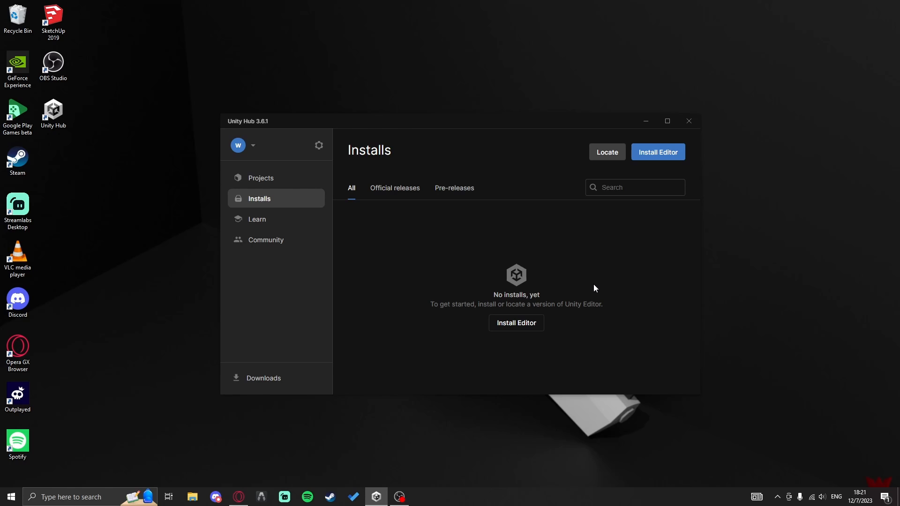
{"action": "mouse_move", "coordinate": [500, 279]}
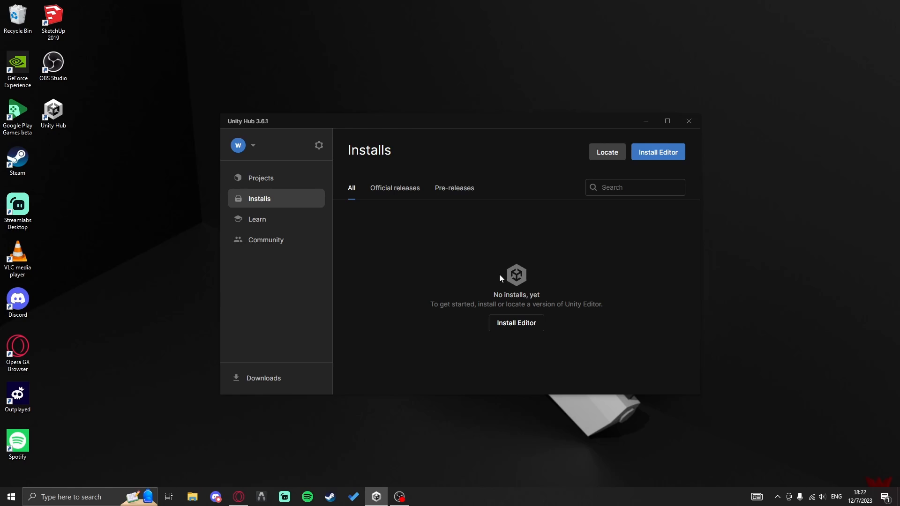
{"action": "mouse_move", "coordinate": [434, 209]}
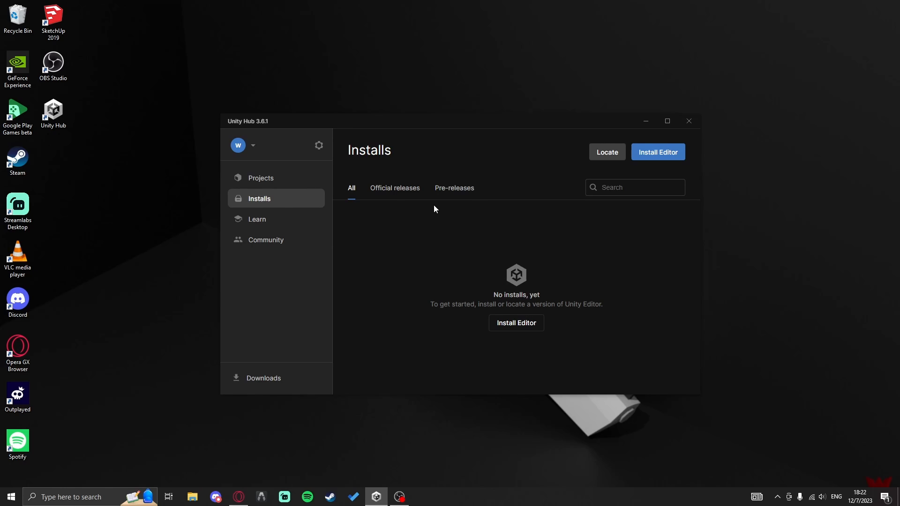
{"action": "mouse_move", "coordinate": [396, 173]}
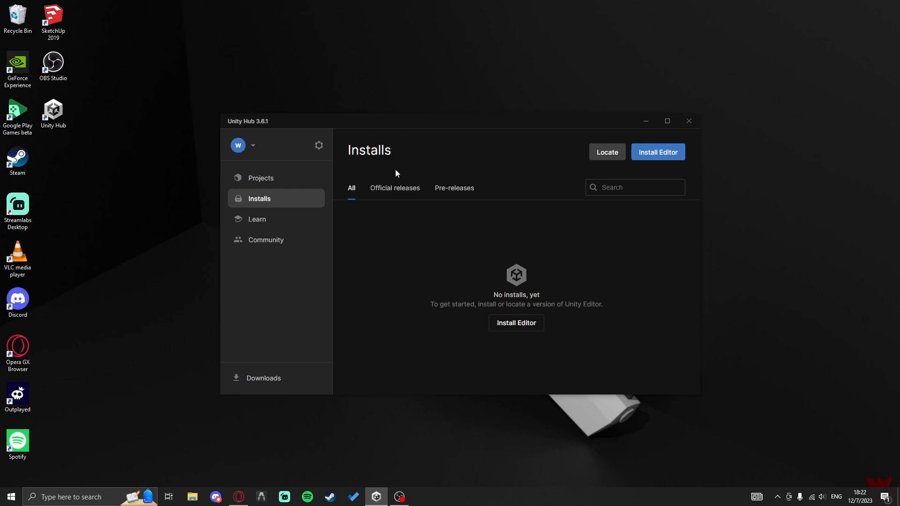
{"action": "mouse_move", "coordinate": [367, 359]}
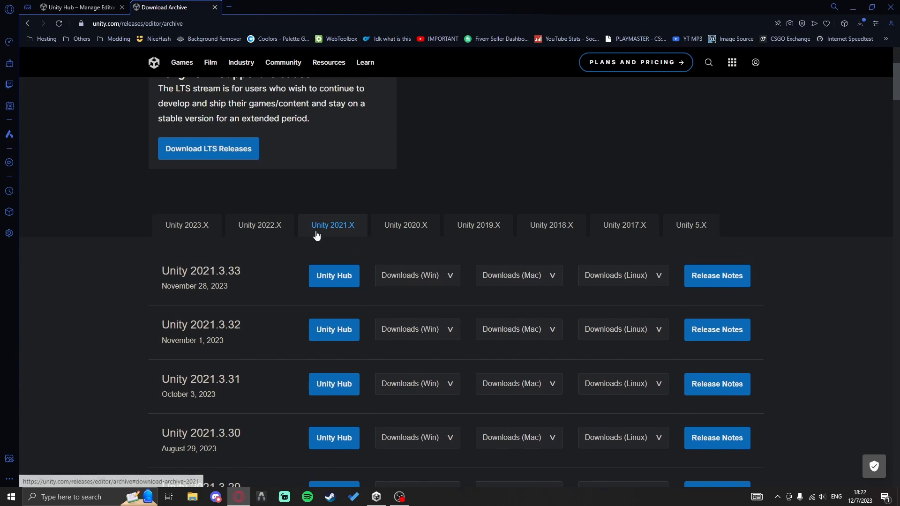
{"action": "mouse_move", "coordinate": [339, 230]}
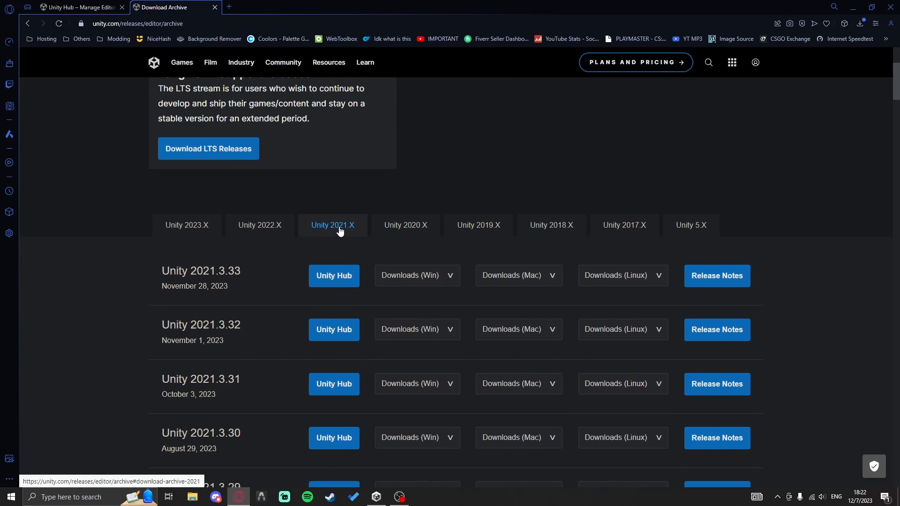
Scroll the Unity 2021.X archive down toward the 2021.3.29 release
{"action": "scroll", "scroll_direction": "down", "scroll_amount": 3}
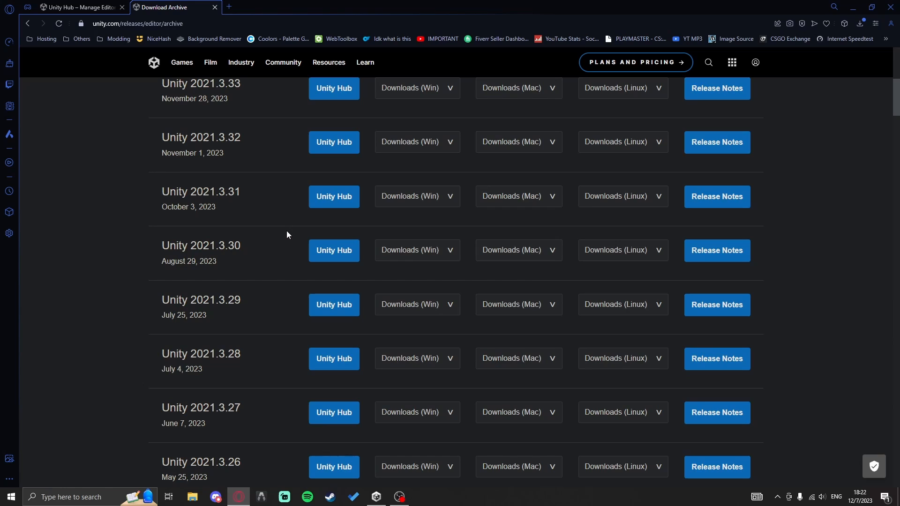
{"action": "mouse_move", "coordinate": [271, 283]}
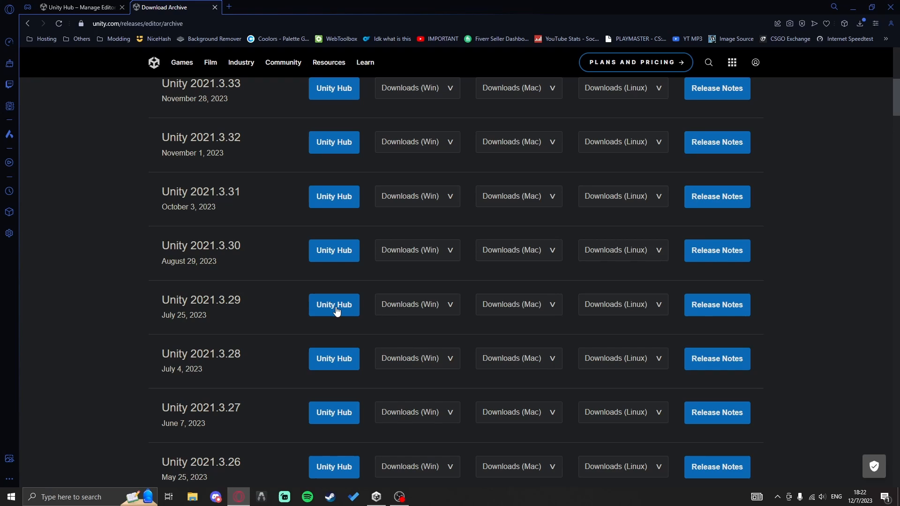
Install 2021.3.29 via Unity Hub, keeping the Visual Studio 2019, Linux and Mac Mono modules
{"action": "left_click", "coordinate": [333, 304]}
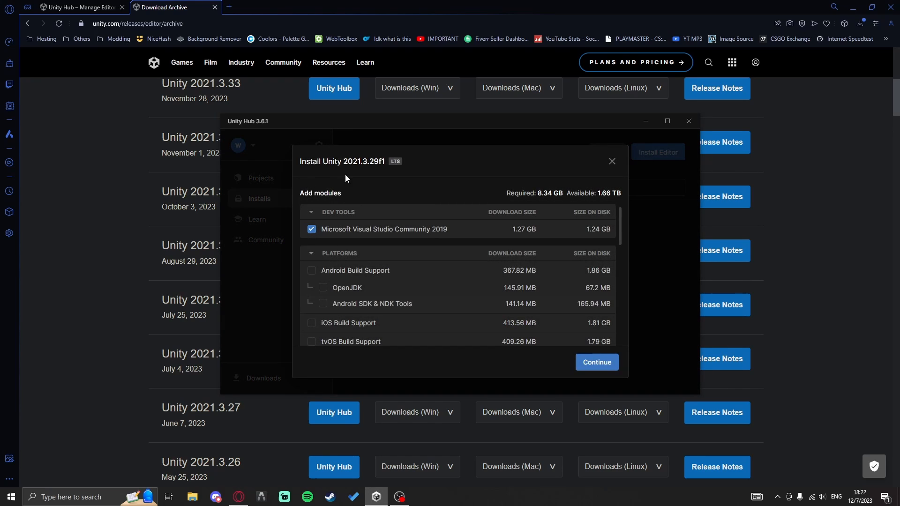
{"action": "mouse_move", "coordinate": [378, 246]}
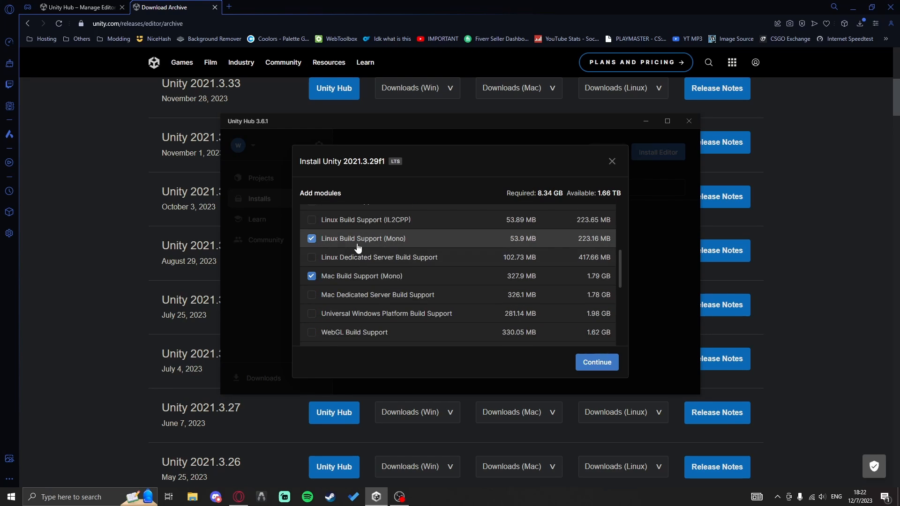
{"action": "mouse_move", "coordinate": [401, 247]}
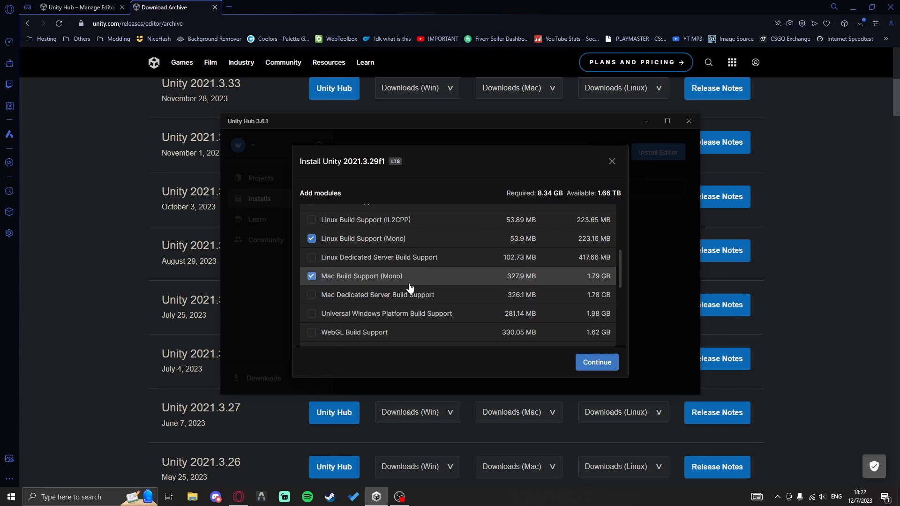
{"action": "scroll", "scroll_direction": "down", "scroll_amount": 3}
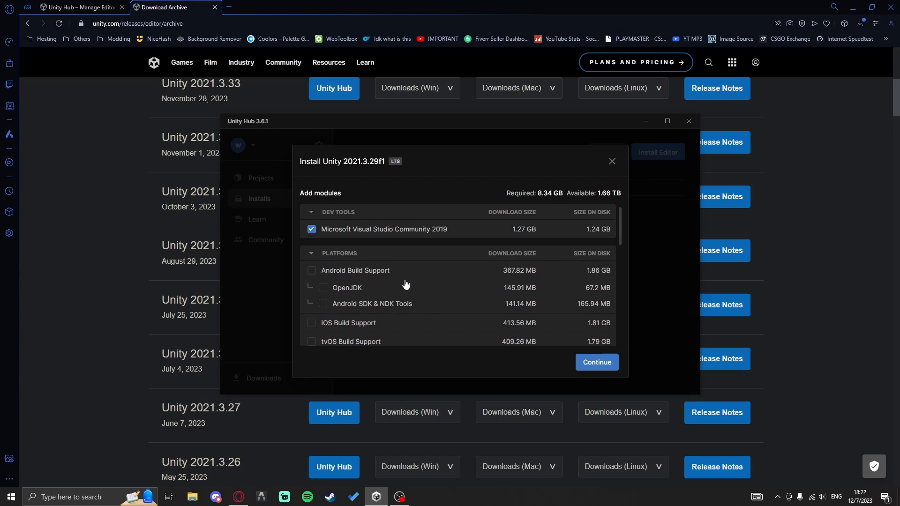
{"action": "mouse_move", "coordinate": [339, 242]}
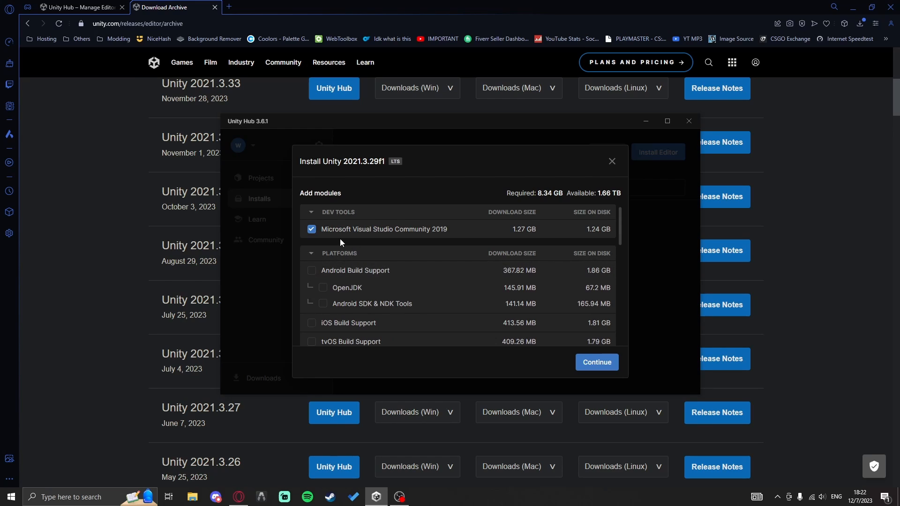
{"action": "mouse_move", "coordinate": [329, 236]}
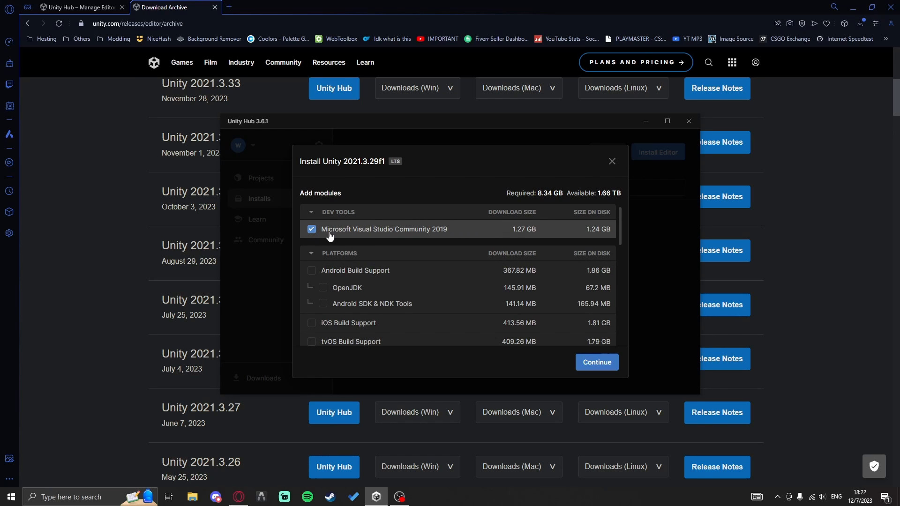
{"action": "mouse_move", "coordinate": [355, 234]}
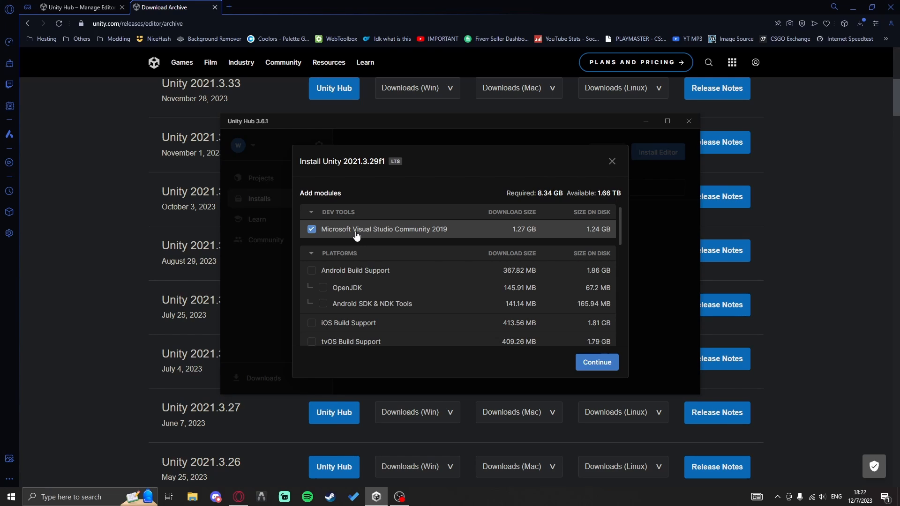
{"action": "mouse_move", "coordinate": [393, 238]}
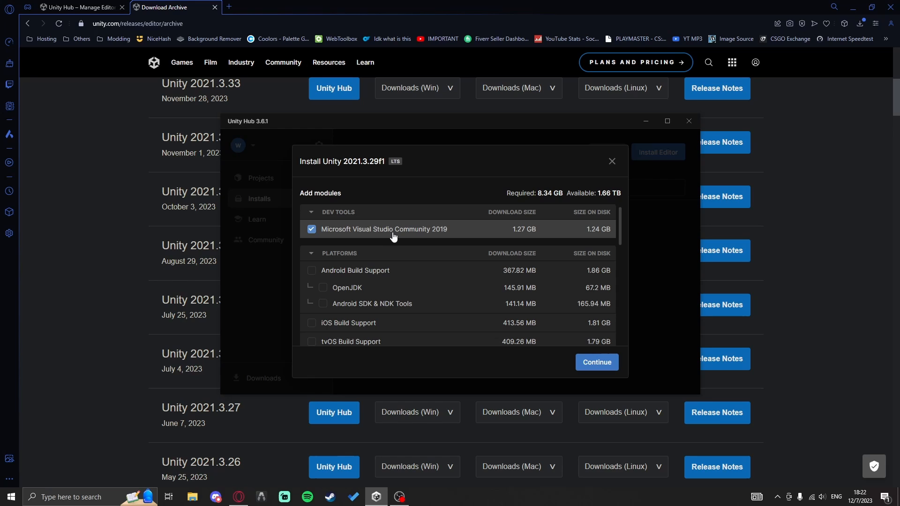
Accept the Visual Studio license terms and install Unity 2021.3.29f1 with the selected modules
{"action": "left_click", "coordinate": [596, 362]}
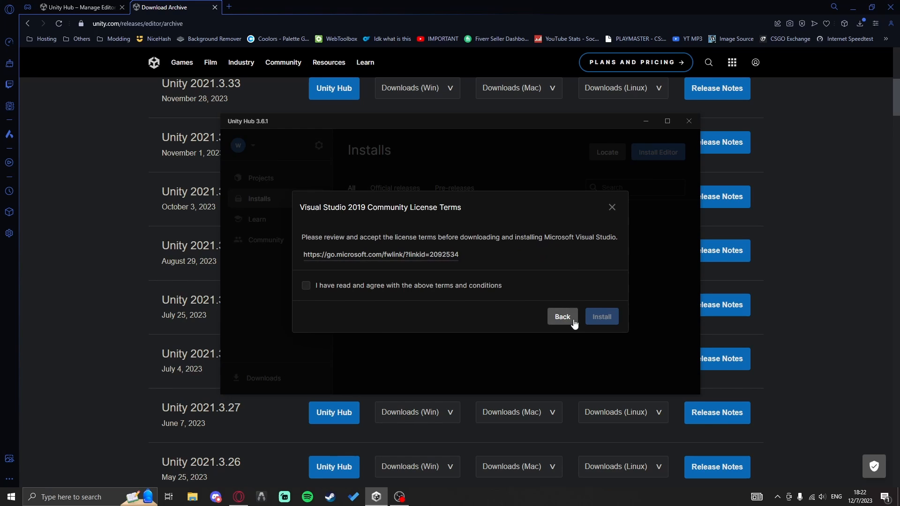
{"action": "left_click", "coordinate": [306, 286]}
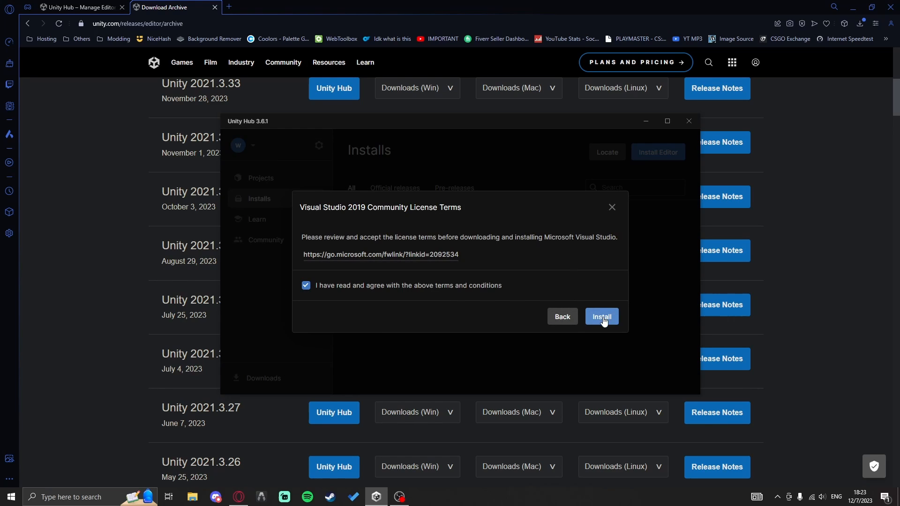
{"action": "left_click", "coordinate": [601, 316]}
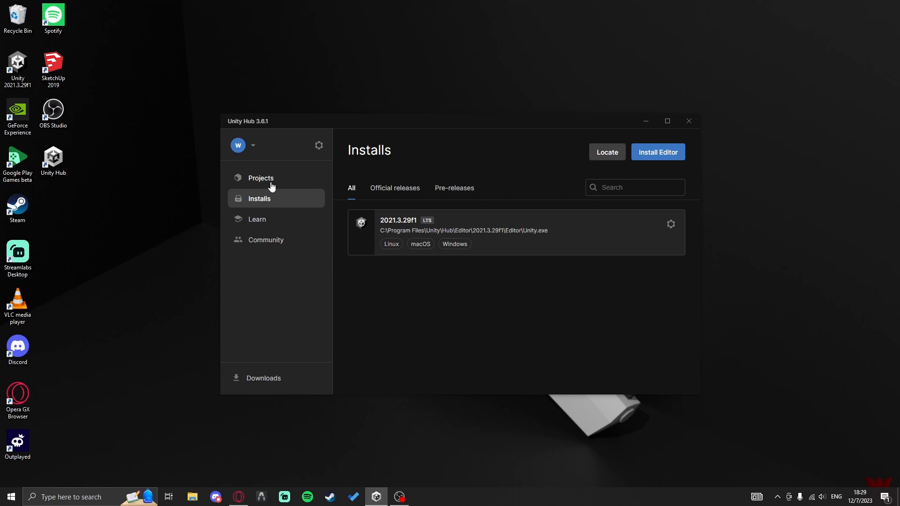
Remove the Youtube project from the Projects list, leaving 'No projects, yet.'
{"action": "left_click", "coordinate": [261, 178]}
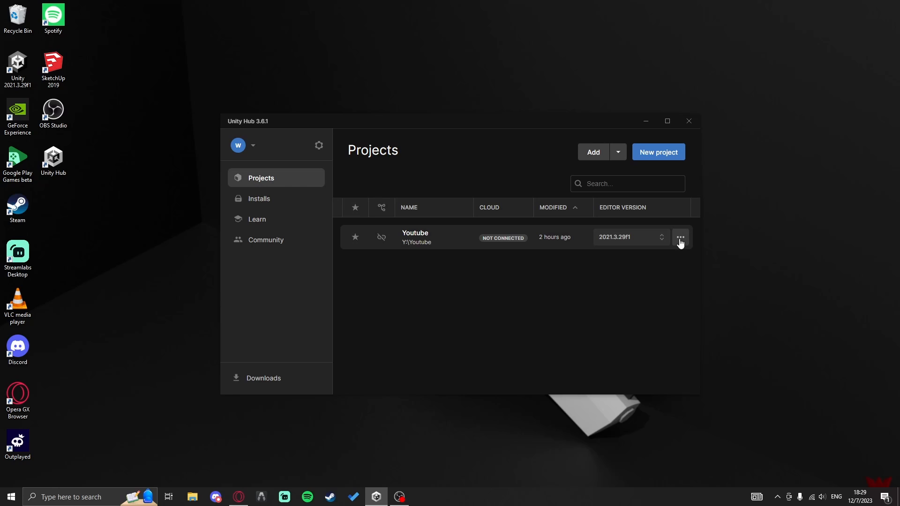
{"action": "left_click", "coordinate": [680, 237]}
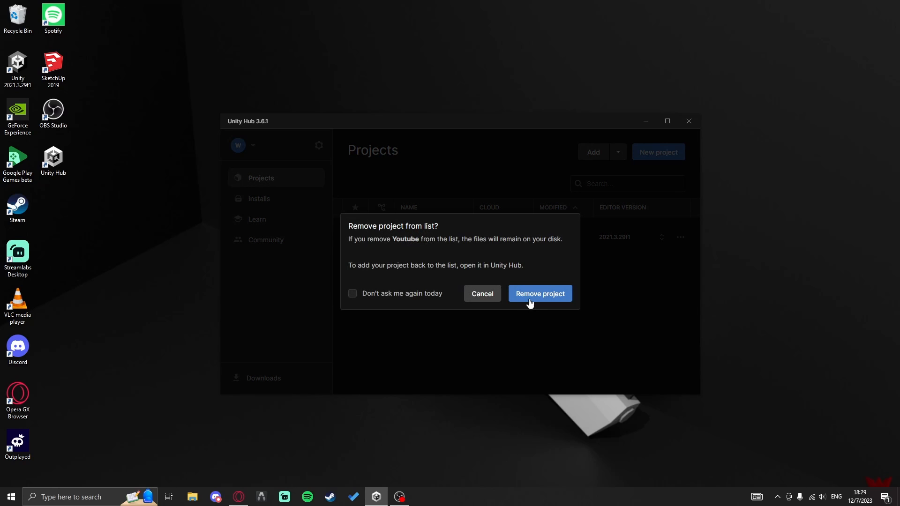
{"action": "left_click", "coordinate": [539, 293]}
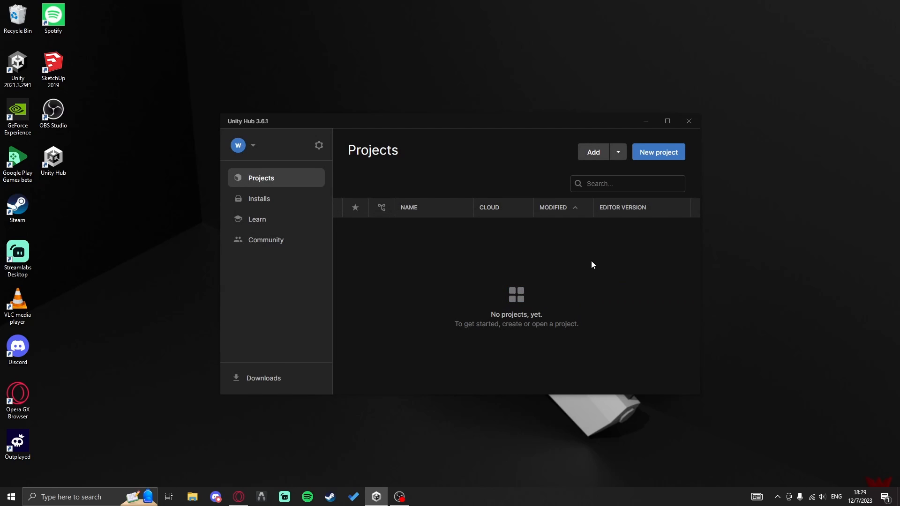
{"action": "mouse_move", "coordinate": [657, 152]}
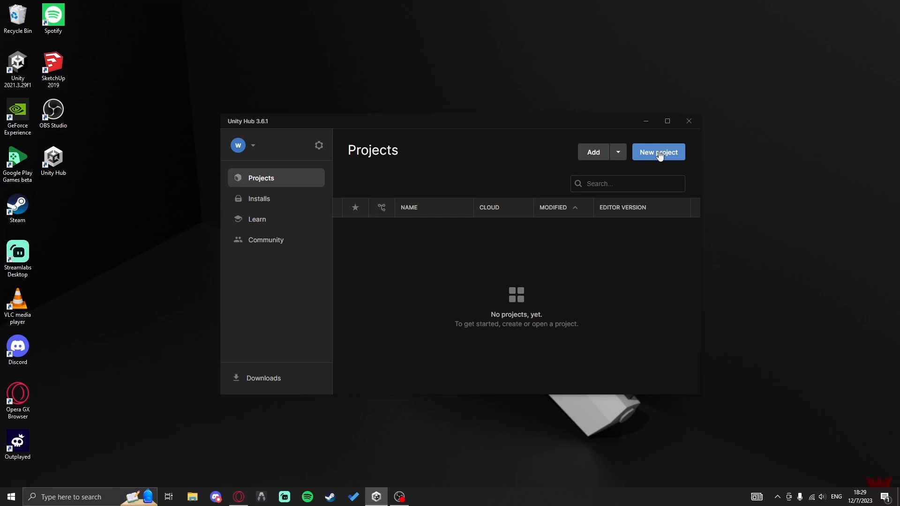
Start a new project on editor 2021.3.29f1 and browse Learning, then All templates
{"action": "left_click", "coordinate": [657, 152]}
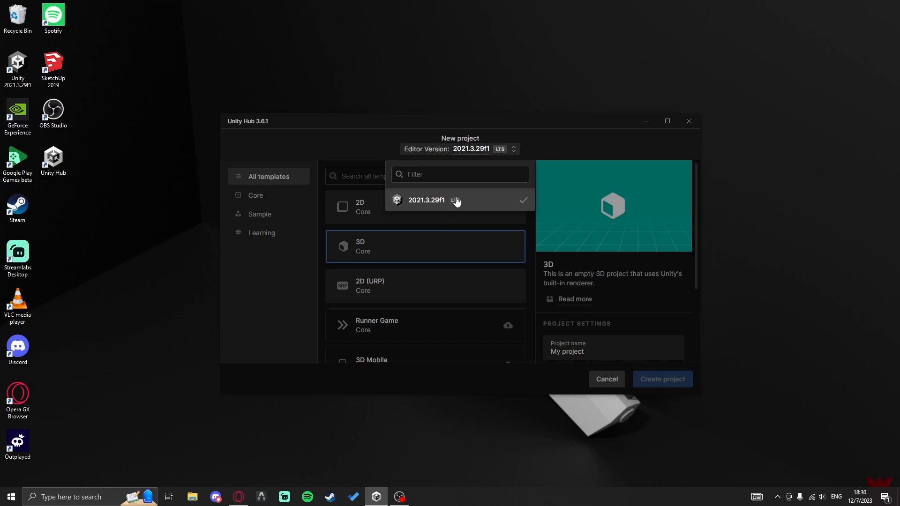
{"action": "left_click", "coordinate": [425, 200]}
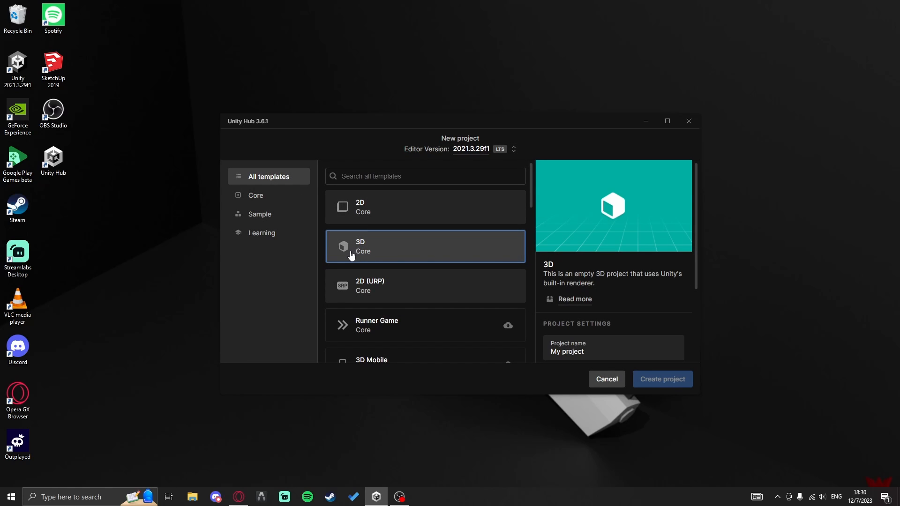
{"action": "mouse_move", "coordinate": [265, 237]}
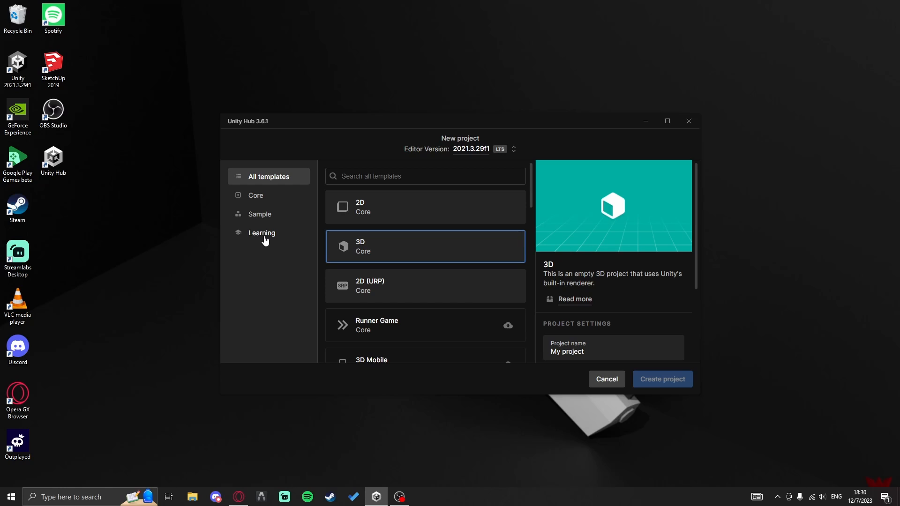
{"action": "left_click", "coordinate": [261, 232]}
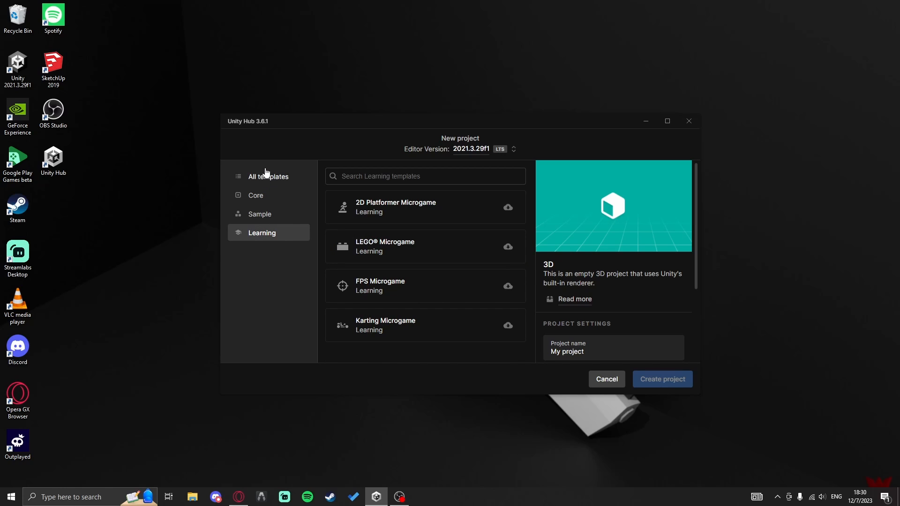
{"action": "left_click", "coordinate": [268, 176]}
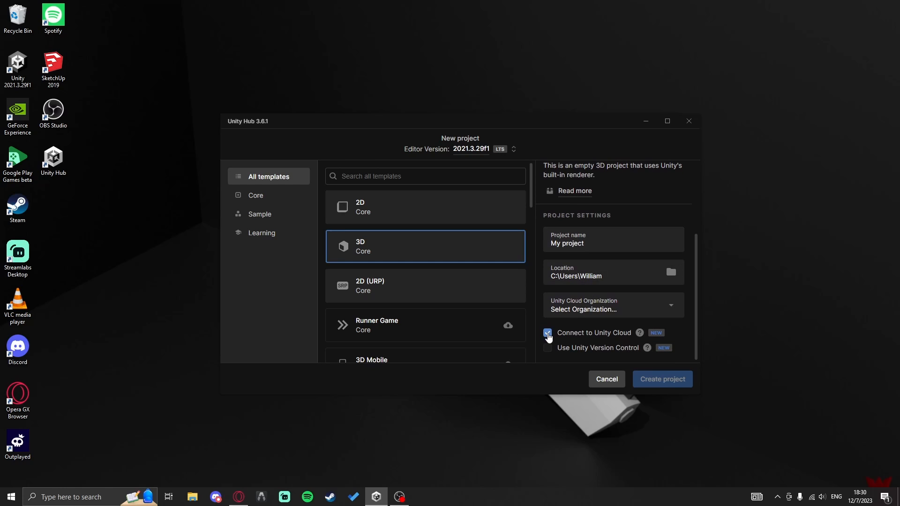
Disable Connect to Unity Cloud, name the 3D project 'Youtube', and choose its location
{"action": "left_click", "coordinate": [547, 333]}
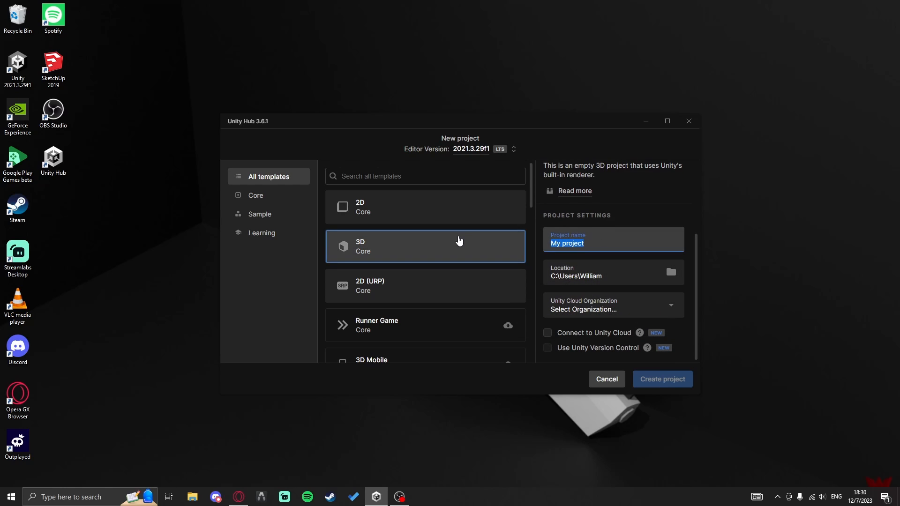
{"action": "type", "text": "Youtube"}
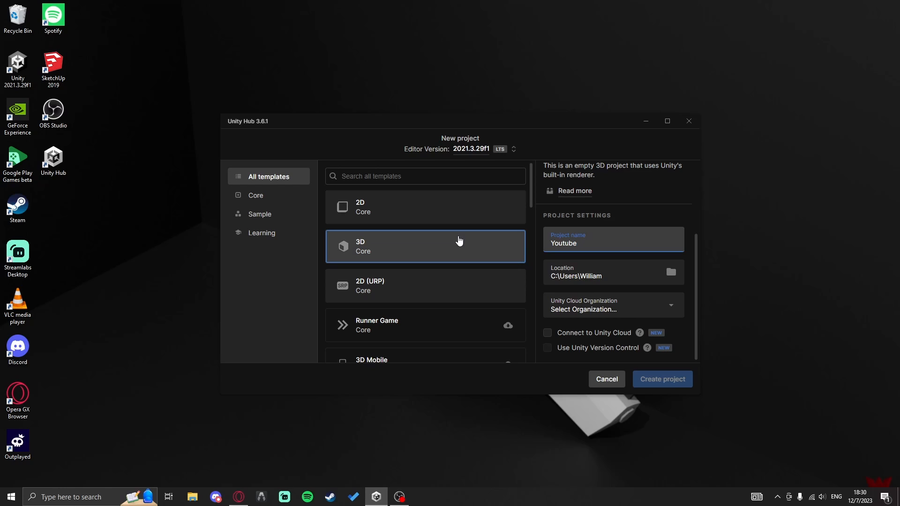
{"action": "left_click", "coordinate": [669, 272]}
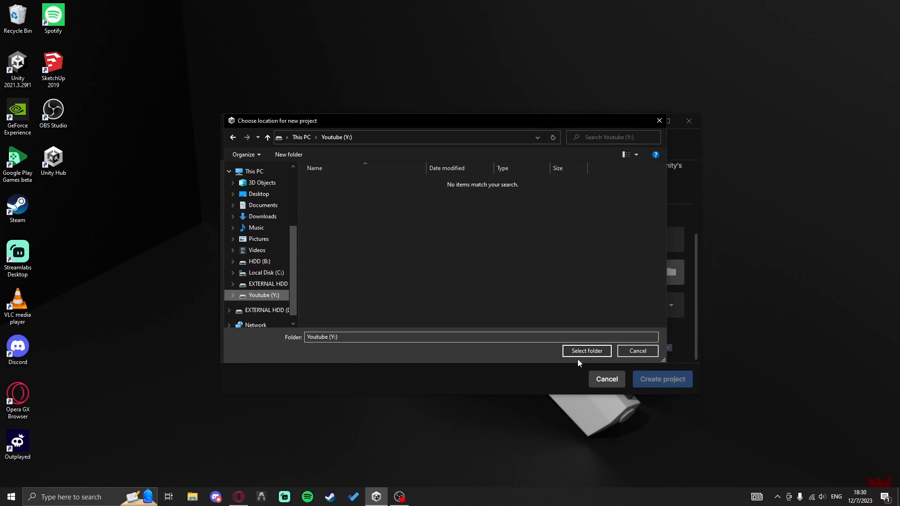
Save the Youtube project to drive Y: under the WWTC organization and create it
{"action": "left_click", "coordinate": [586, 350]}
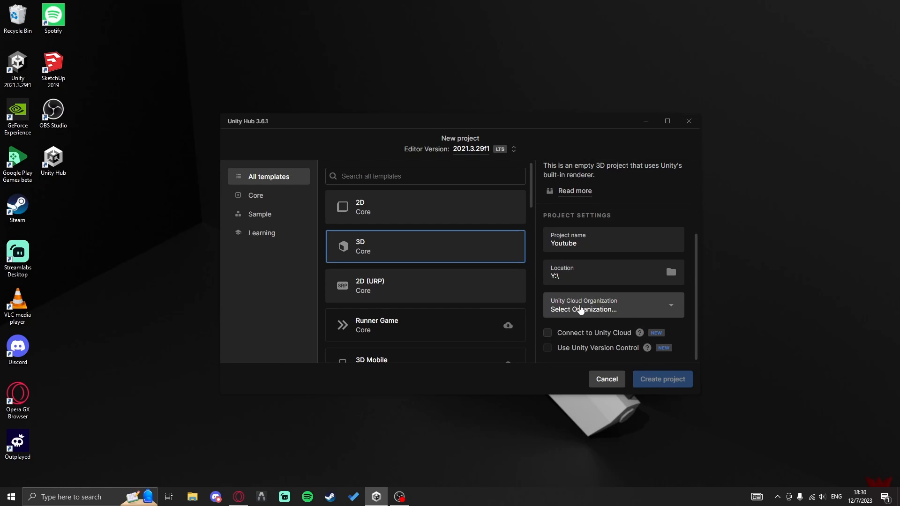
{"action": "mouse_move", "coordinate": [611, 308]}
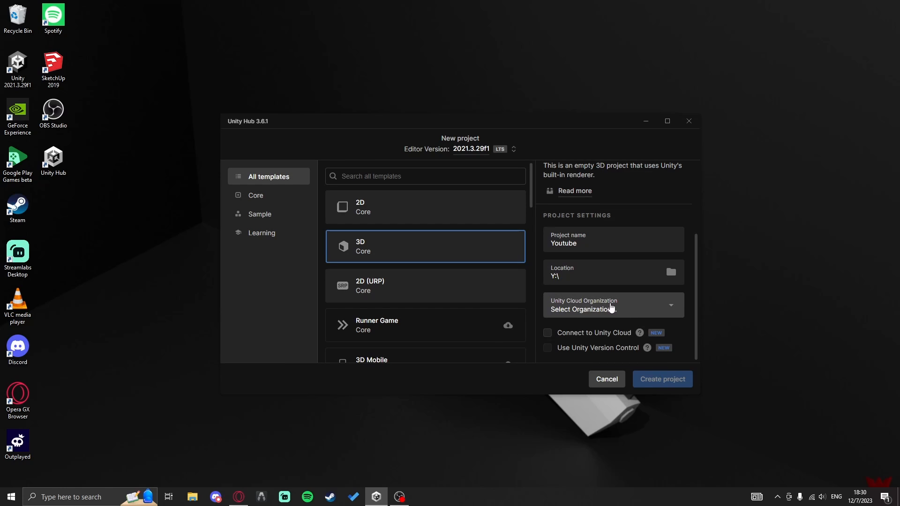
{"action": "left_click", "coordinate": [611, 305]}
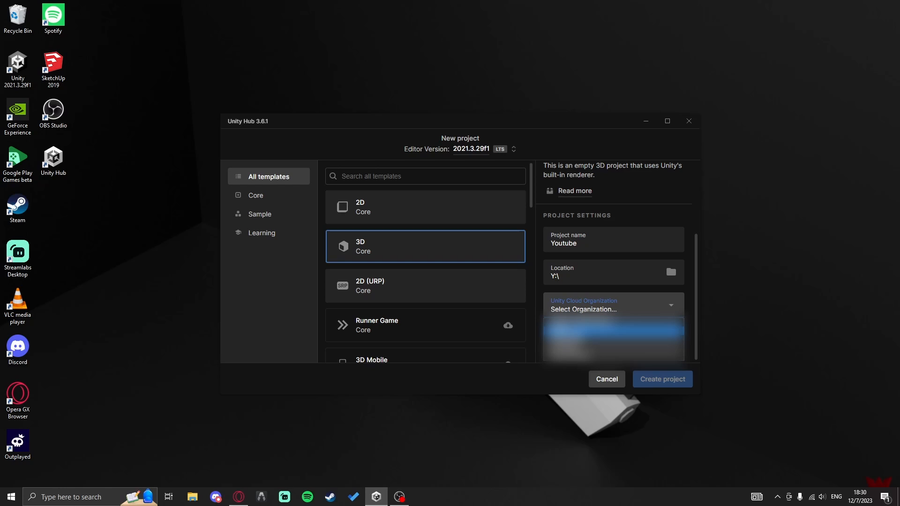
{"action": "left_click", "coordinate": [611, 309]}
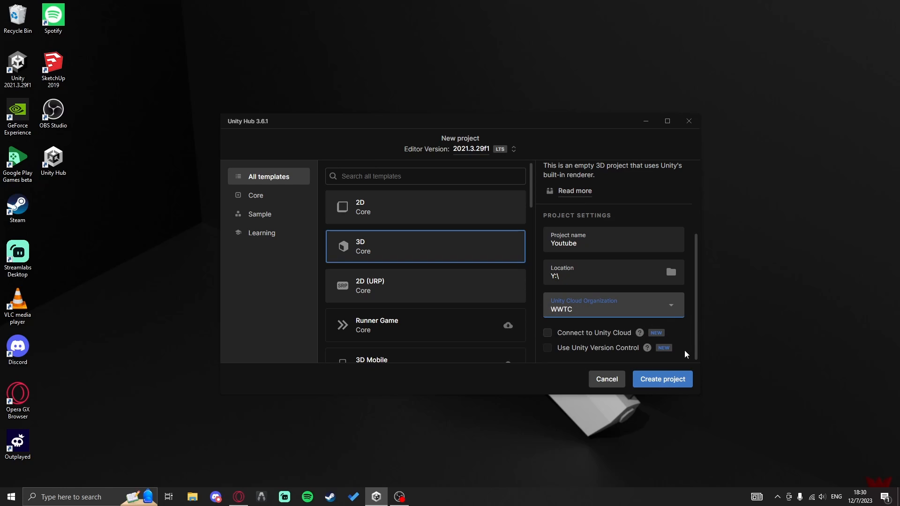
{"action": "left_click", "coordinate": [662, 379]}
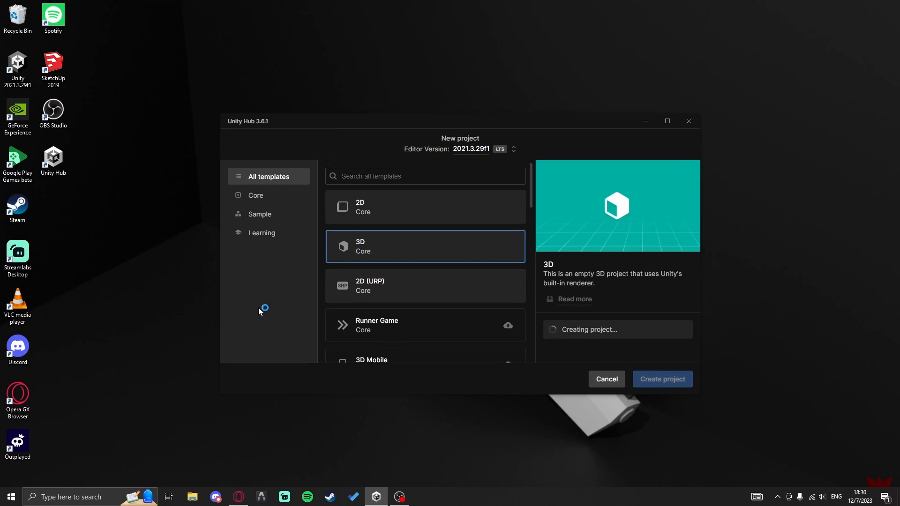
Allow Unity Editor access on private networks in the Windows Defender Firewall alert
{"action": "left_click", "coordinate": [662, 379]}
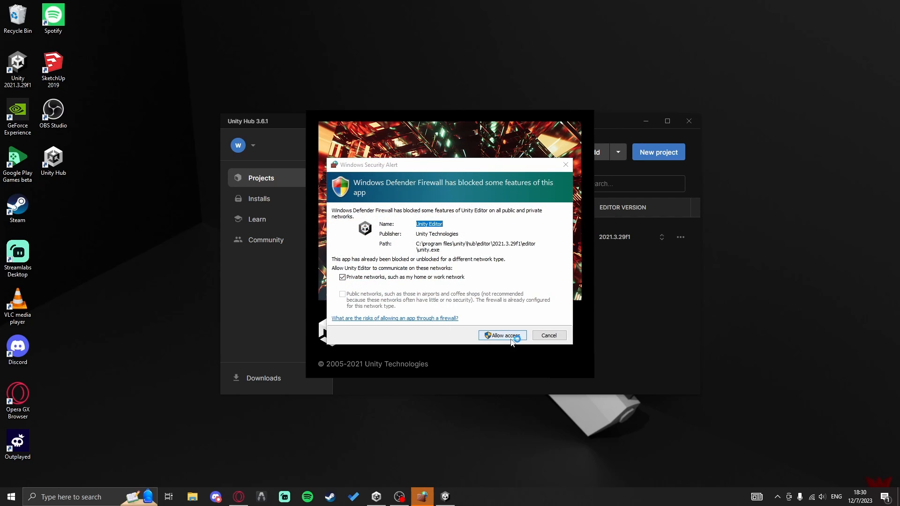
{"action": "left_click", "coordinate": [501, 335]}
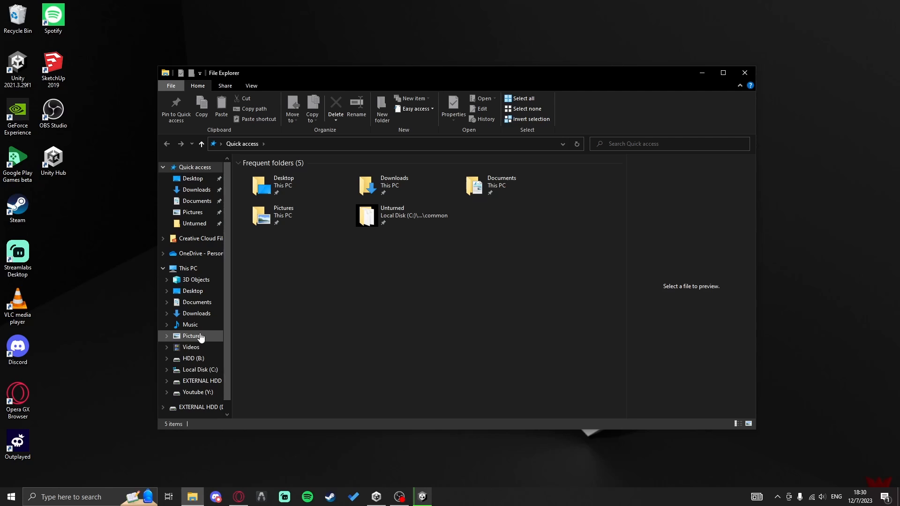
Browse to C:\Program Files (x86)\Steam\steamapps\common\Unturned\Extras\Sources
{"action": "left_click", "coordinate": [198, 370]}
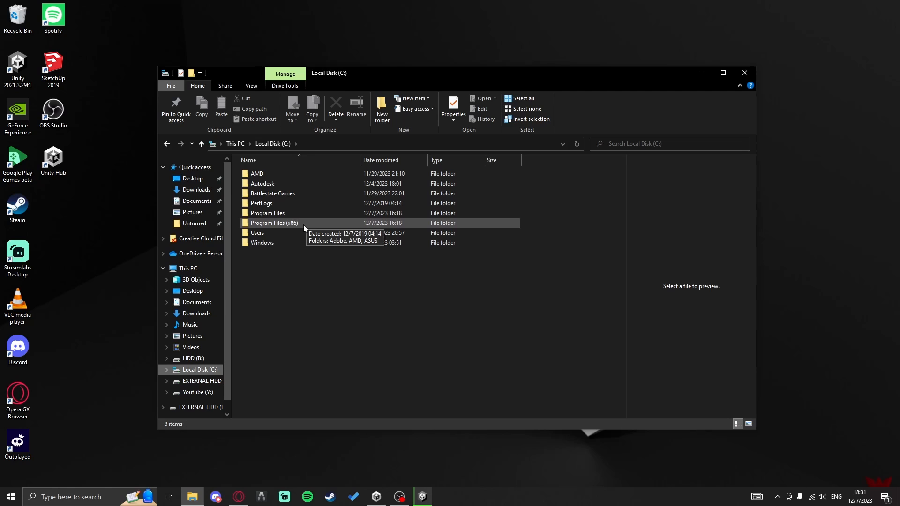
{"action": "mouse_move", "coordinate": [305, 228]}
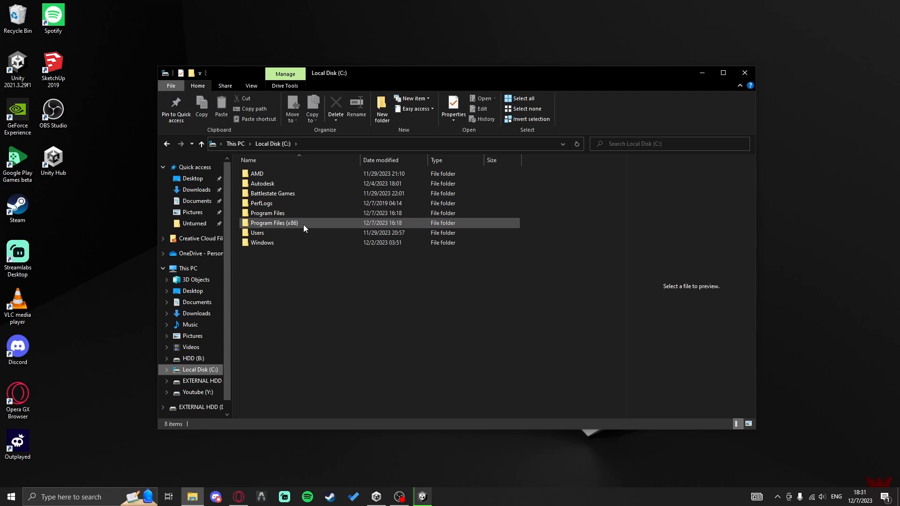
{"action": "double_click", "coordinate": [273, 222]}
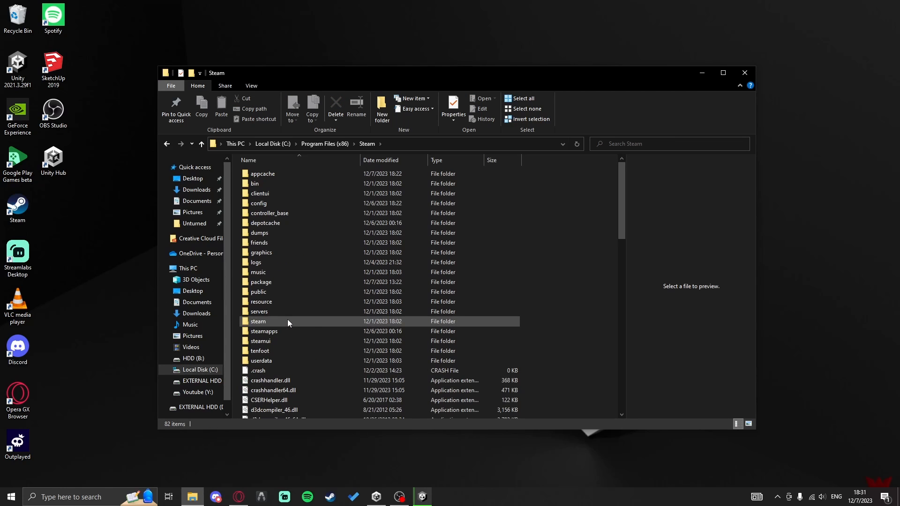
{"action": "double_click", "coordinate": [263, 331]}
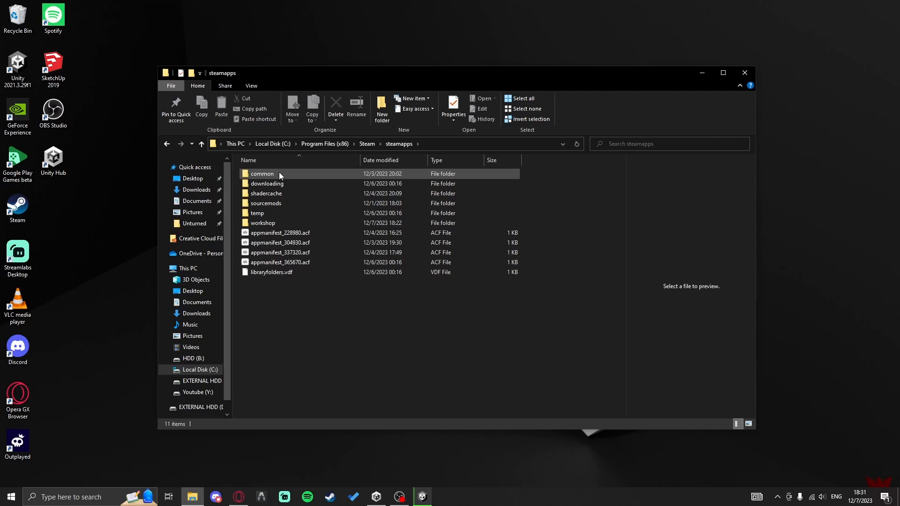
{"action": "double_click", "coordinate": [263, 173]}
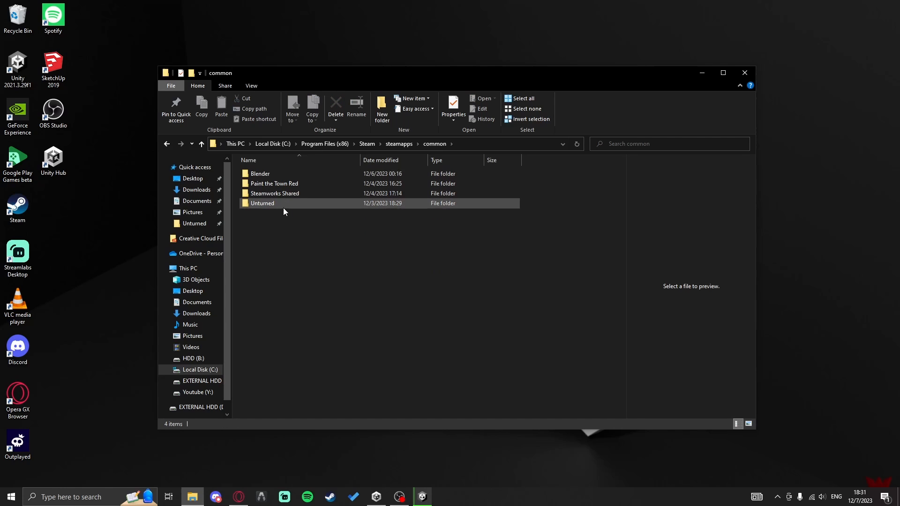
{"action": "double_click", "coordinate": [263, 203]}
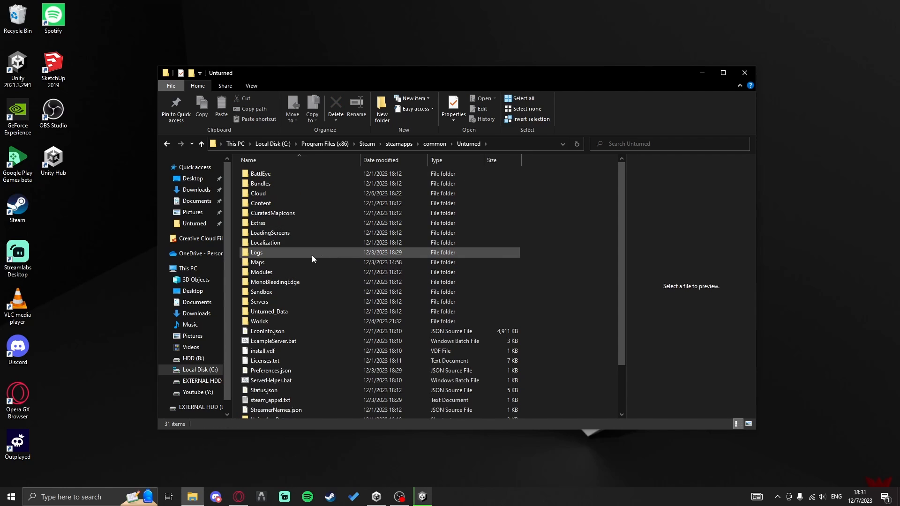
{"action": "double_click", "coordinate": [257, 222]}
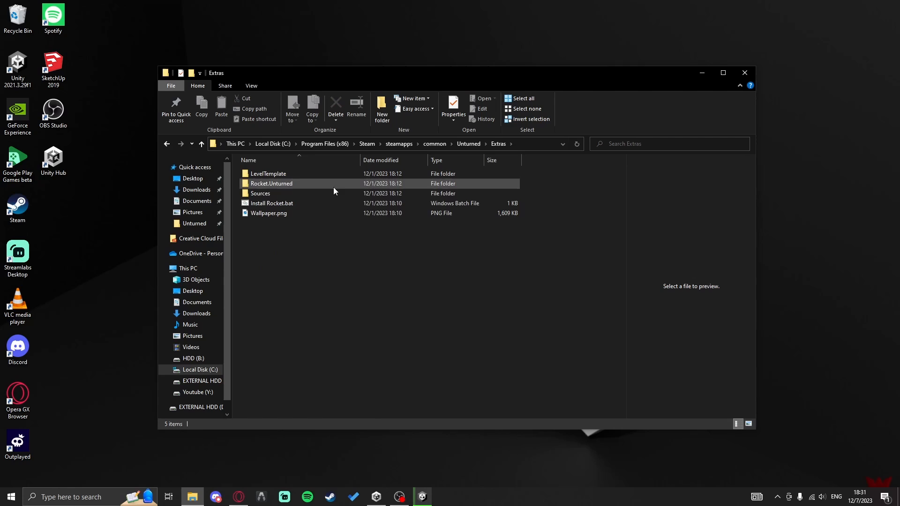
{"action": "double_click", "coordinate": [260, 193]}
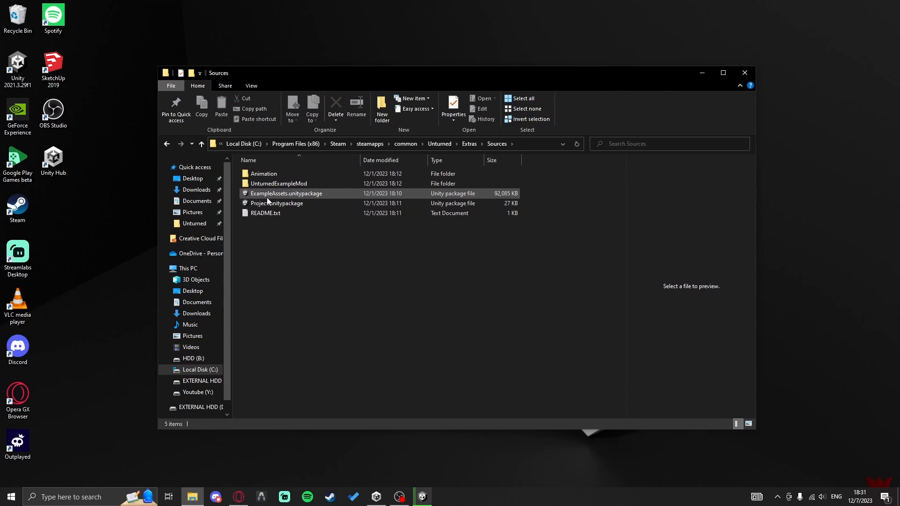
Inspect the ExampleAssets and Project unitypackages, then return to Unity Editor
{"action": "left_click", "coordinate": [285, 194]}
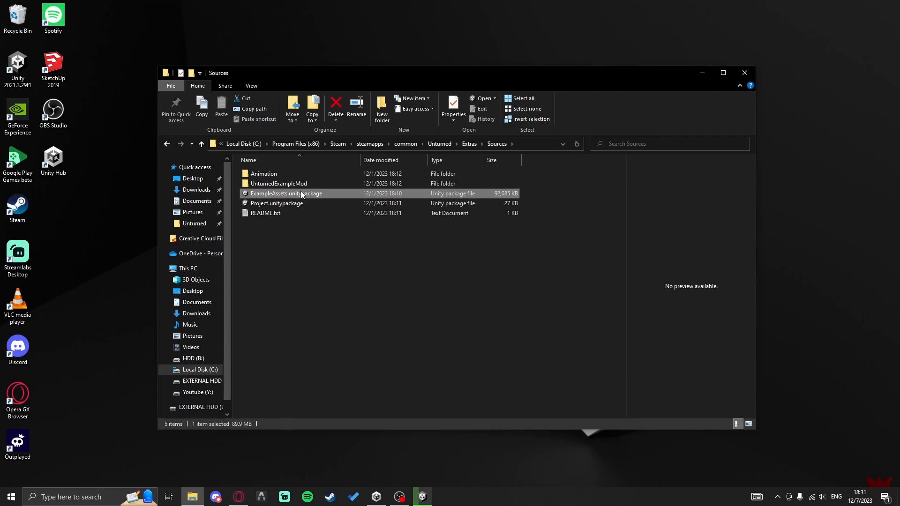
{"action": "left_click", "coordinate": [276, 203]}
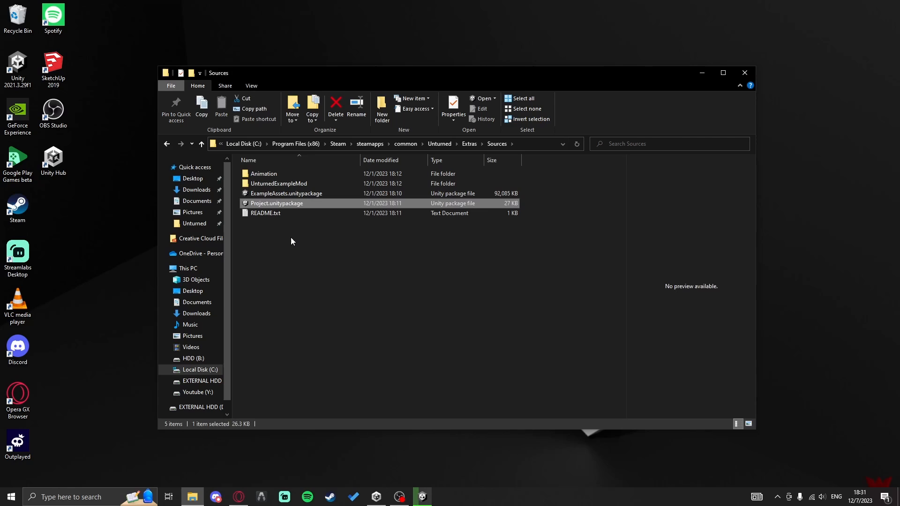
{"action": "left_click", "coordinate": [360, 315]}
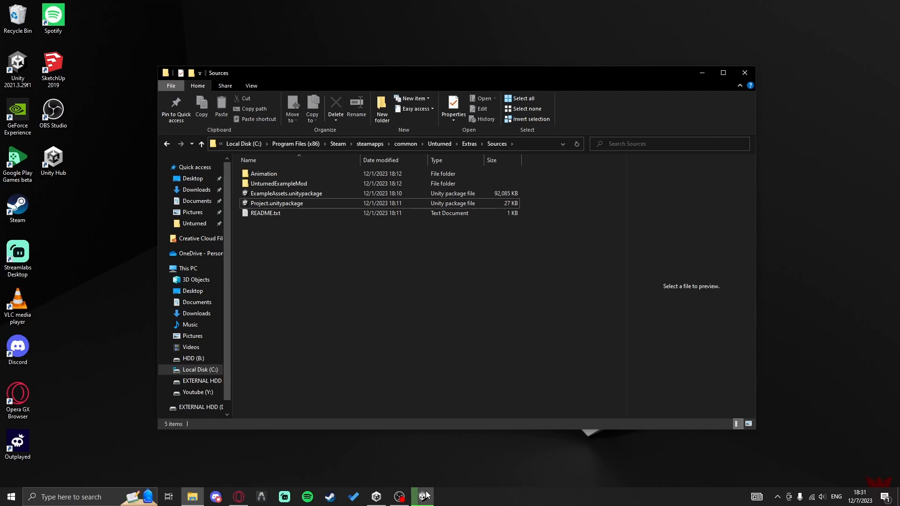
{"action": "double_click", "coordinate": [277, 203]}
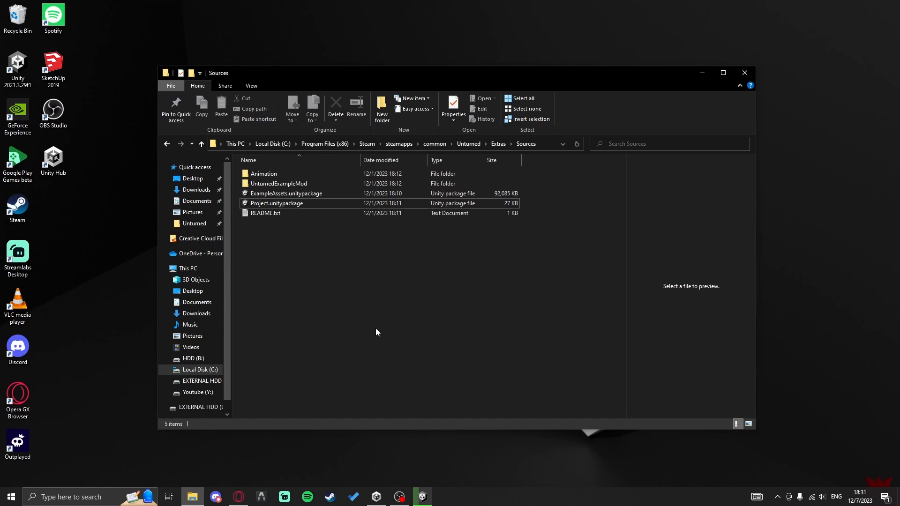
{"action": "left_click", "coordinate": [284, 174]}
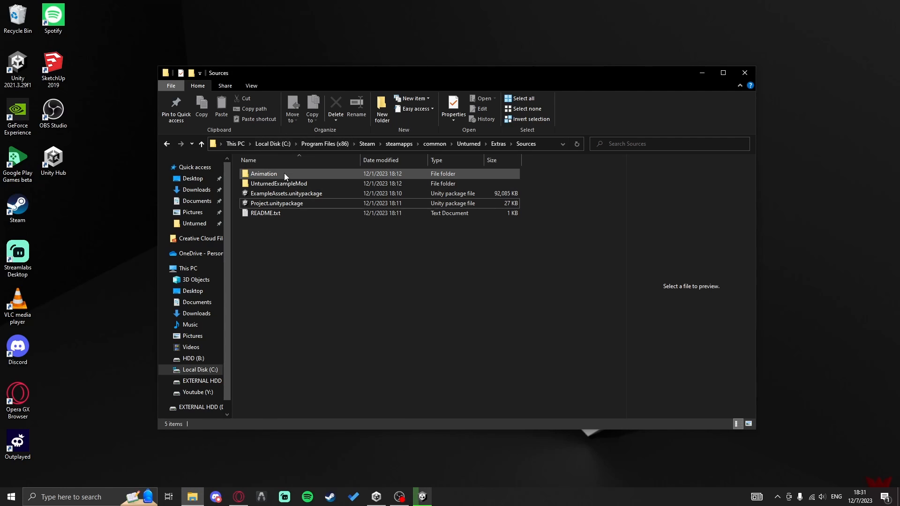
{"action": "left_click", "coordinate": [421, 496]}
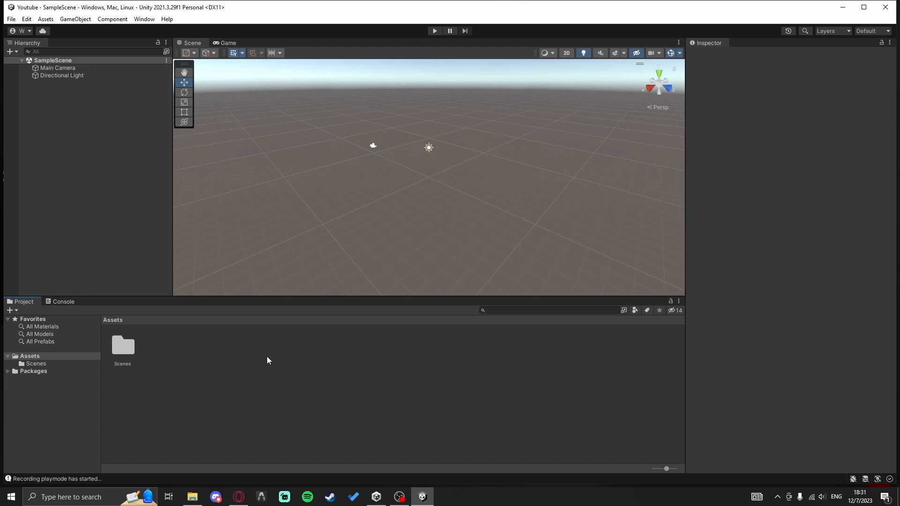
{"action": "left_click", "coordinate": [191, 497]}
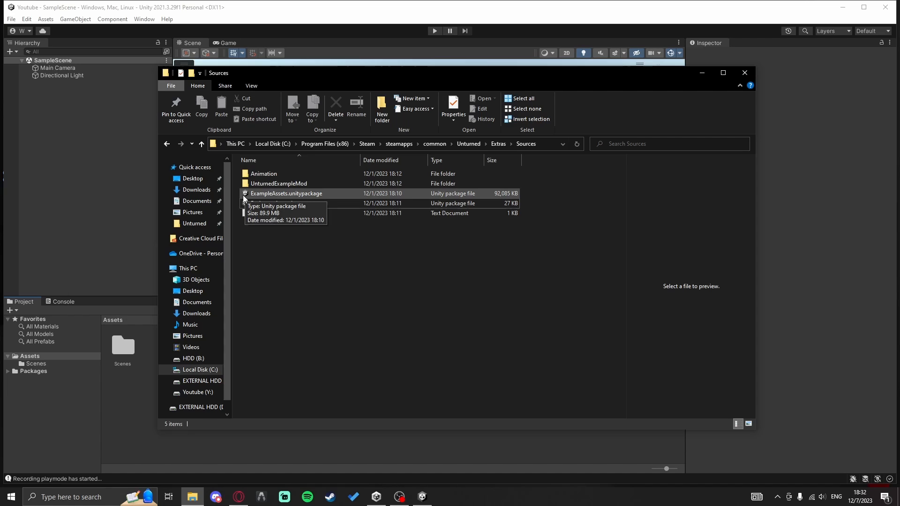
{"action": "mouse_move", "coordinate": [260, 226]}
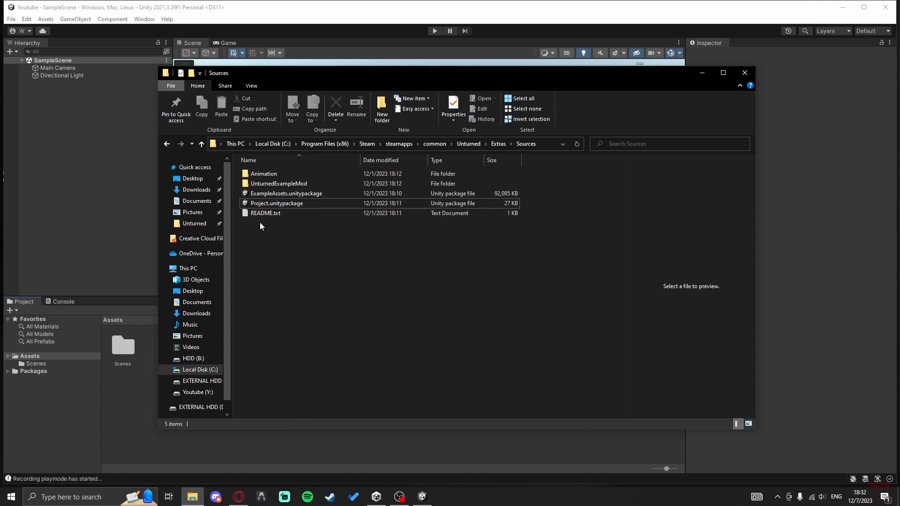
{"action": "mouse_move", "coordinate": [430, 197]}
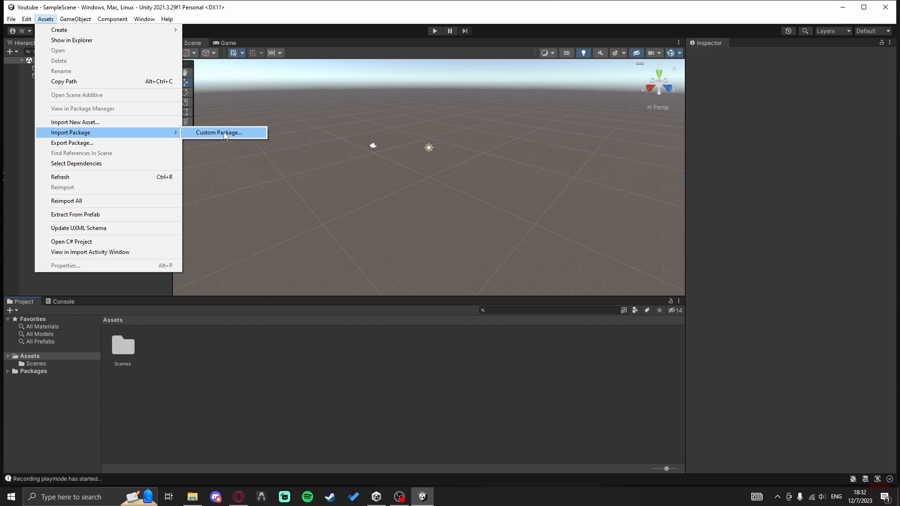
{"action": "left_click", "coordinate": [218, 132]}
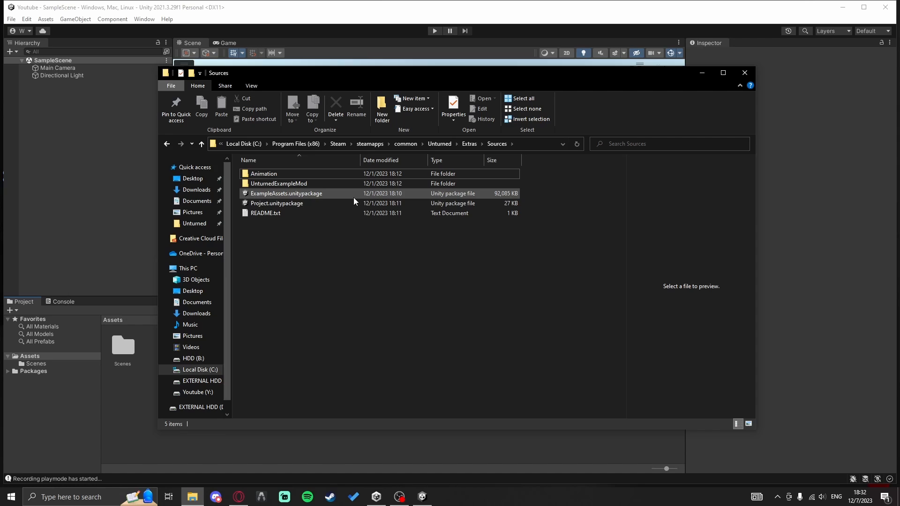
Import all contents of Project.unitypackage from the Sources folder into the Youtube project
{"action": "left_click", "coordinate": [277, 203]}
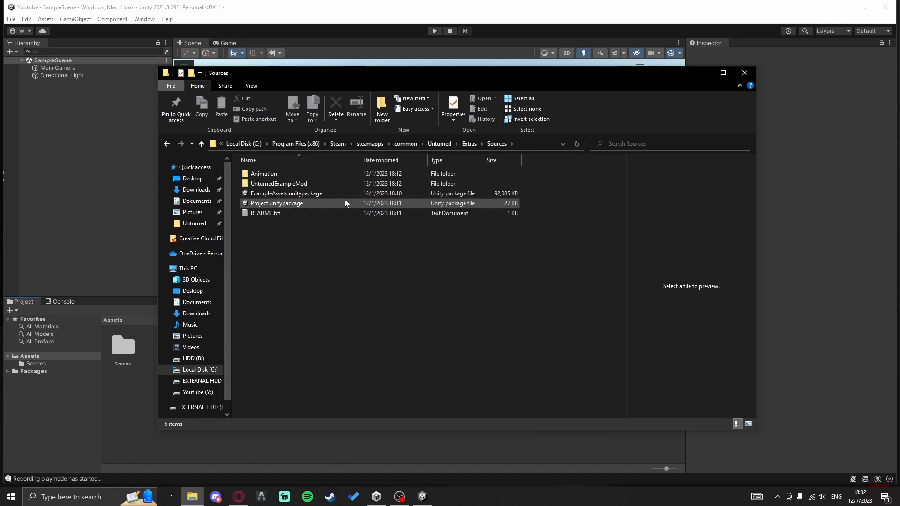
{"action": "left_click", "coordinate": [276, 203]}
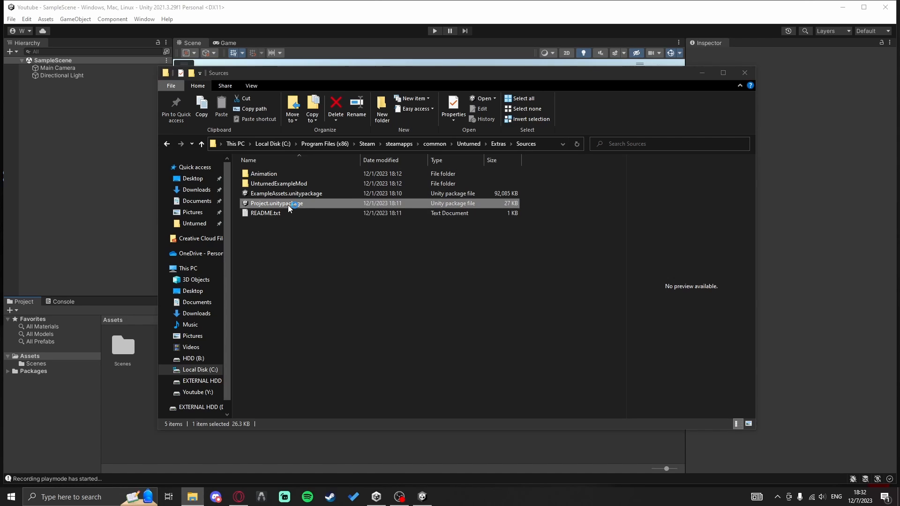
{"action": "double_click", "coordinate": [276, 203]}
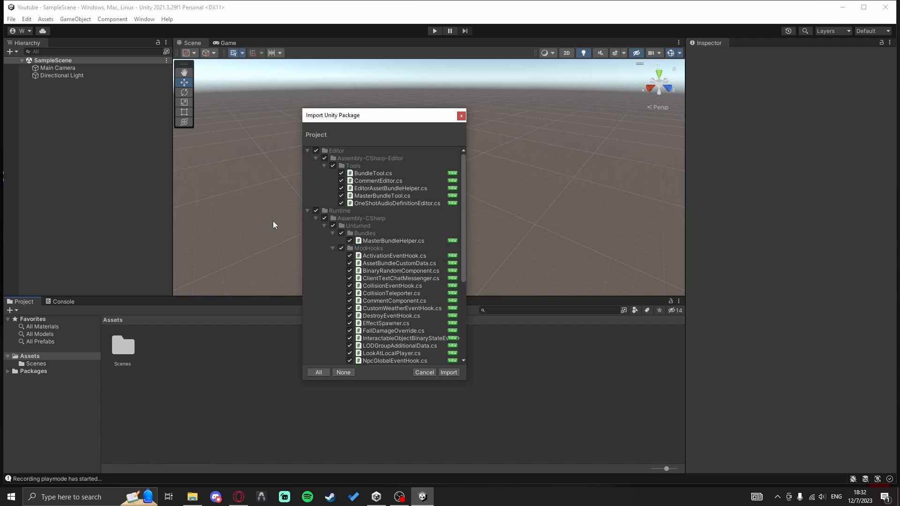
{"action": "scroll", "scroll_direction": "down", "scroll_amount": 3}
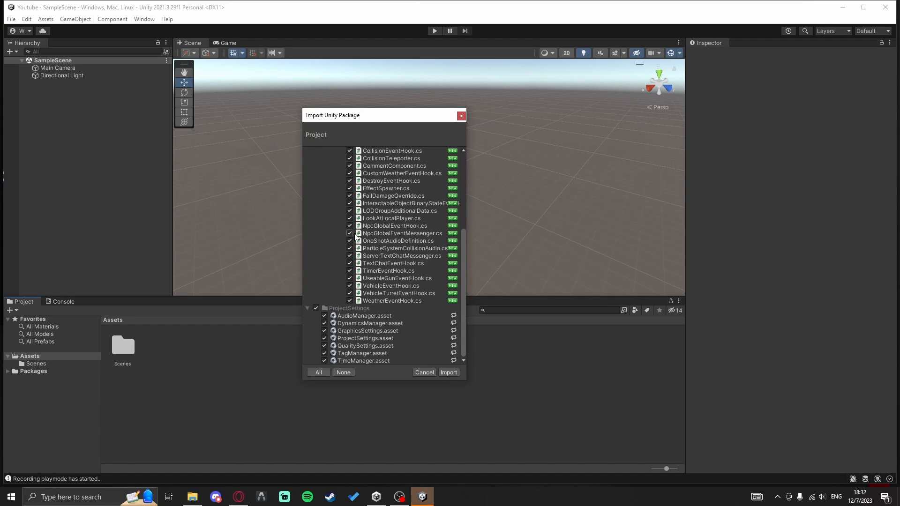
{"action": "left_click", "coordinate": [448, 372]}
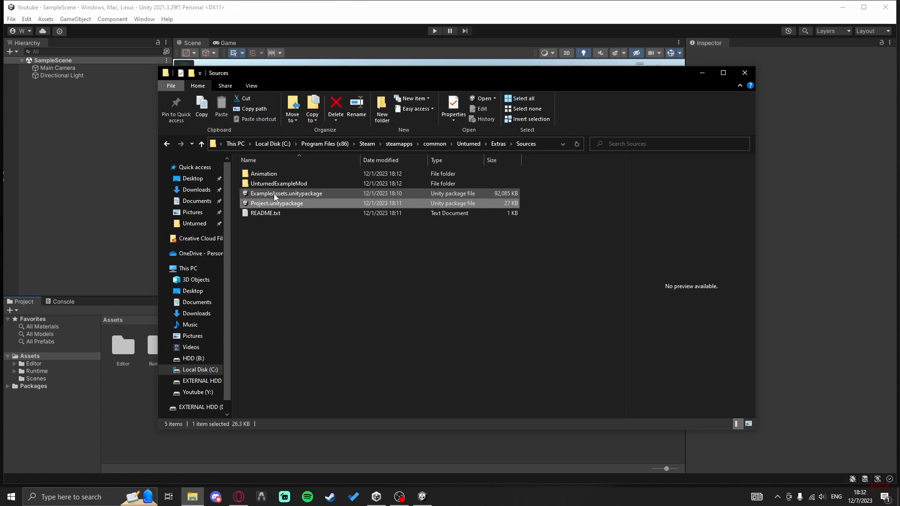
Import ExampleAssets.unitypackage, adding CGIncludes, CoreMasterBundle, Game and Resources to Assets
{"action": "left_click", "coordinate": [276, 203]}
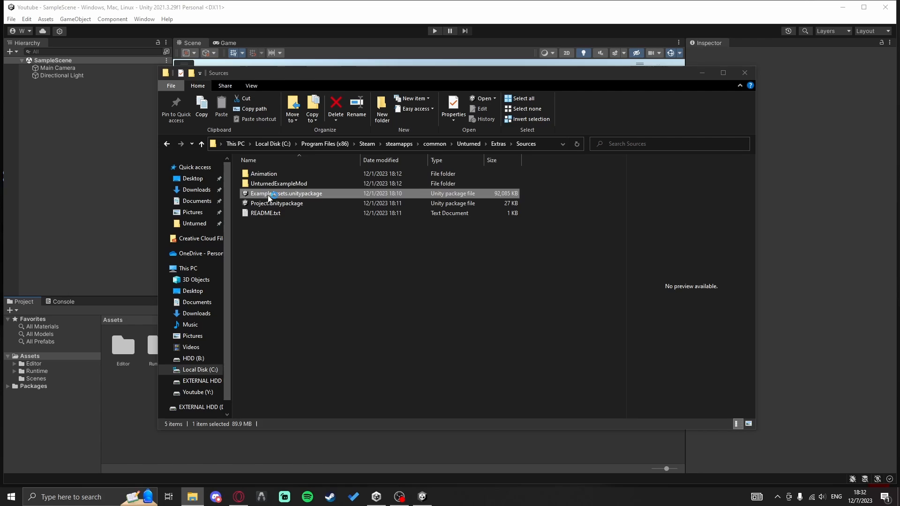
{"action": "mouse_move", "coordinate": [287, 197]}
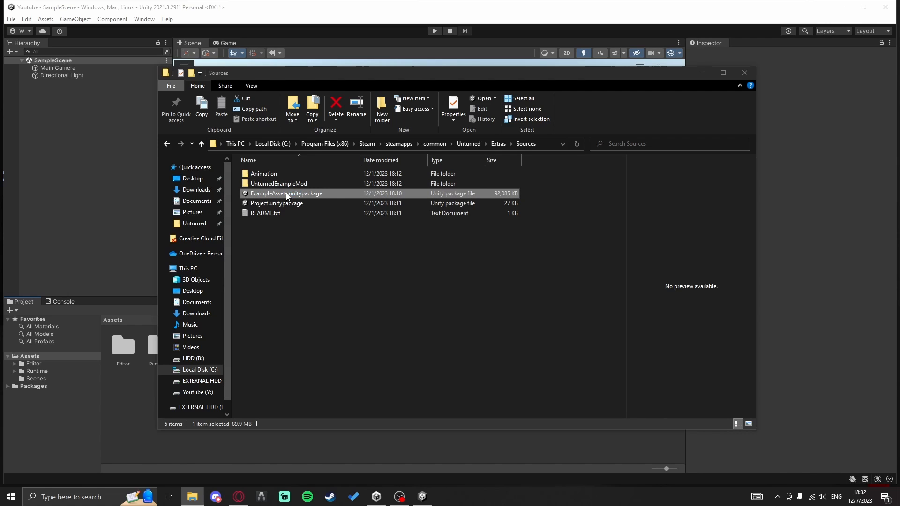
{"action": "double_click", "coordinate": [286, 193]}
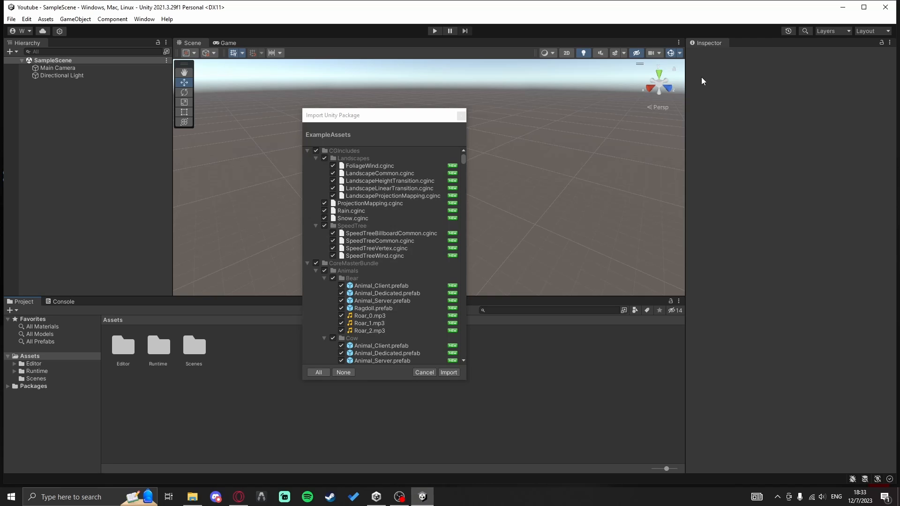
{"action": "scroll", "scroll_direction": "down", "scroll_amount": 3}
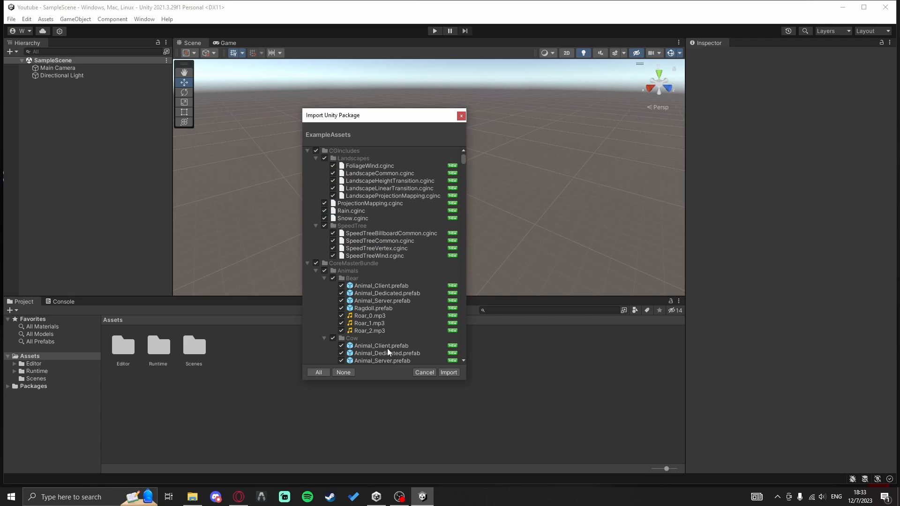
{"action": "left_click", "coordinate": [449, 372]}
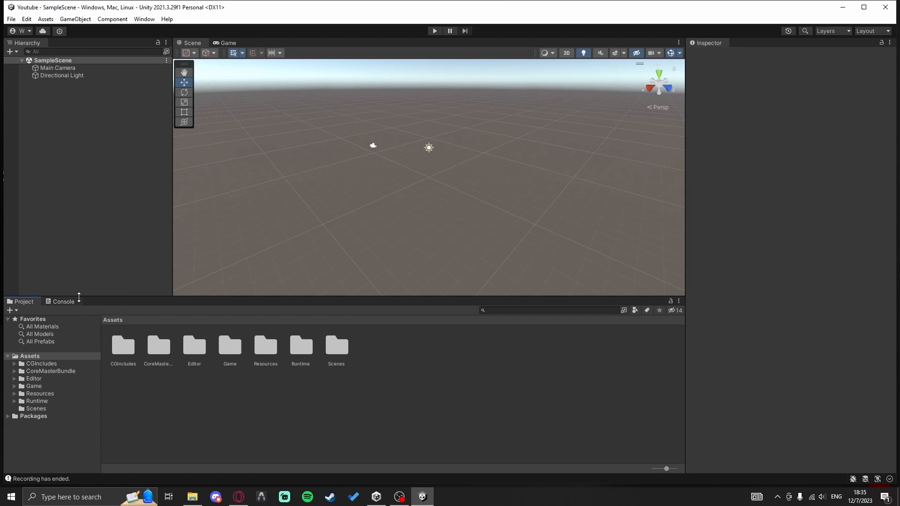
Browse to CoreMasterBundle's Tower_Military_0 and inspect its Object prefab's Model_0 and Model_1
{"action": "double_click", "coordinate": [158, 345]}
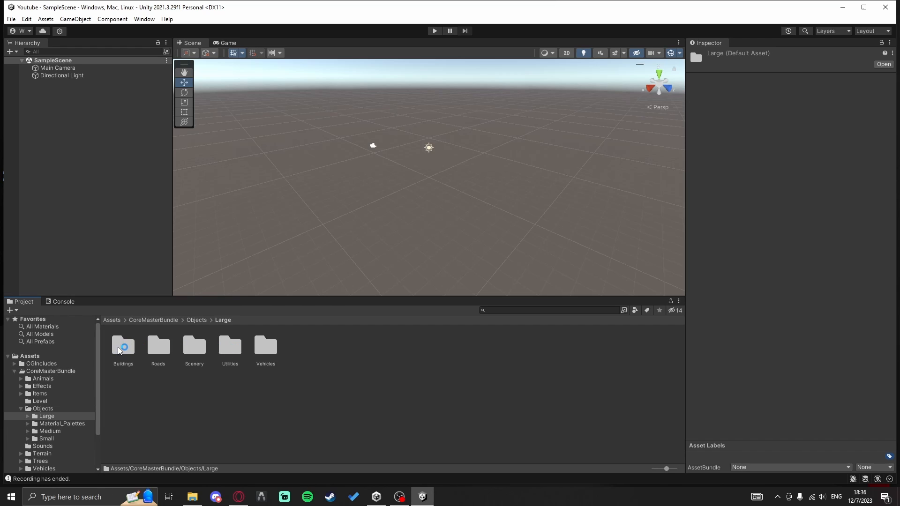
{"action": "double_click", "coordinate": [123, 346]}
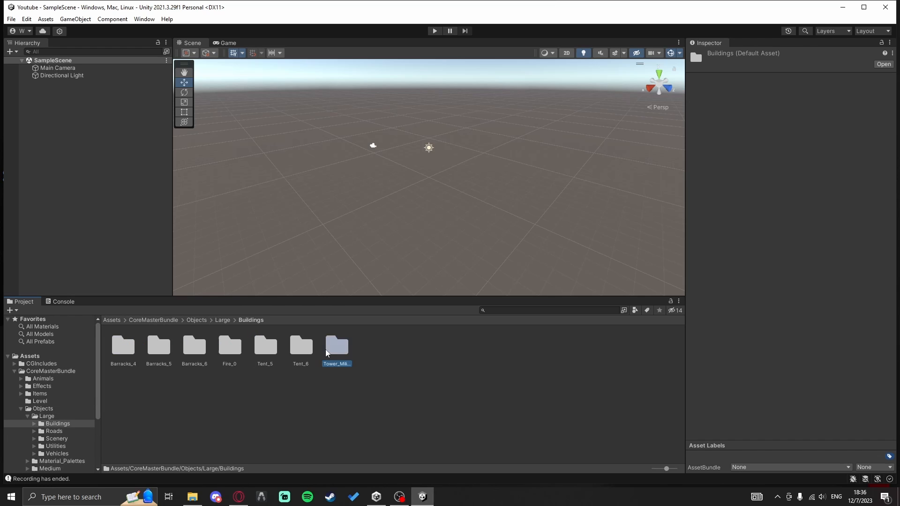
{"action": "double_click", "coordinate": [337, 346]}
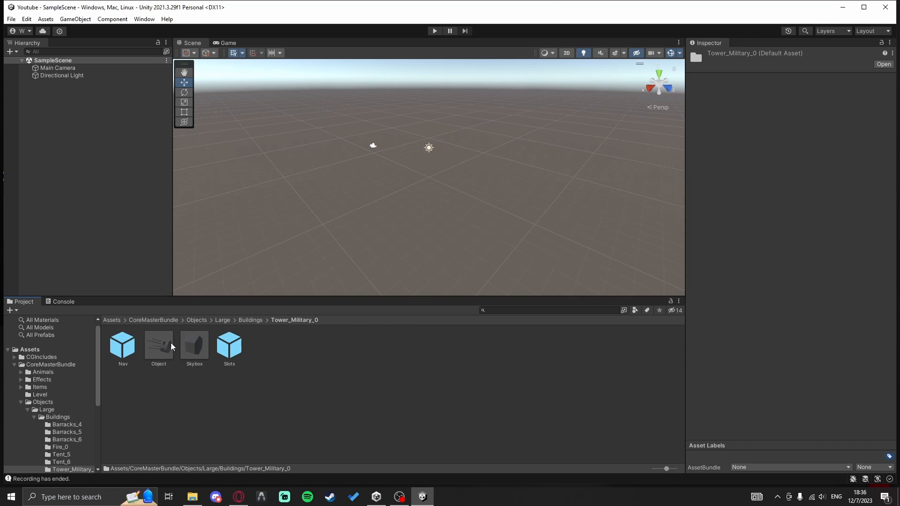
{"action": "double_click", "coordinate": [158, 345]}
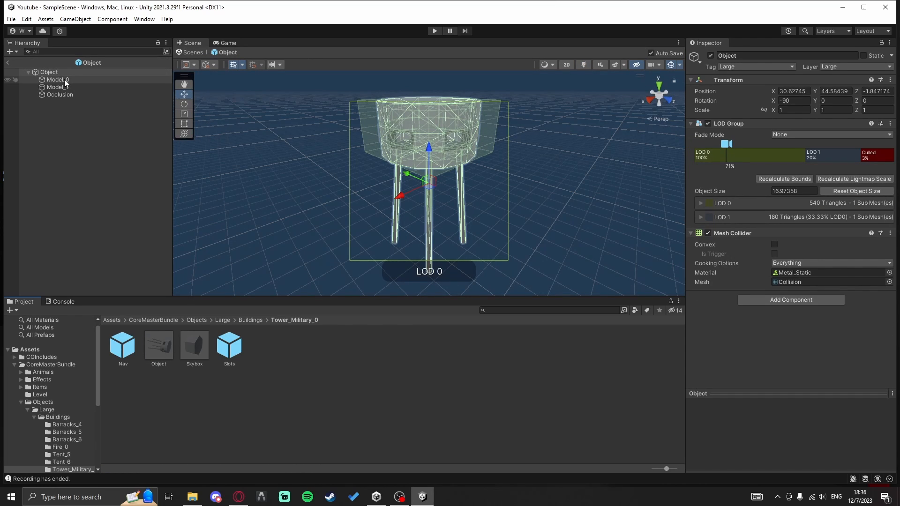
{"action": "left_click", "coordinate": [57, 79]}
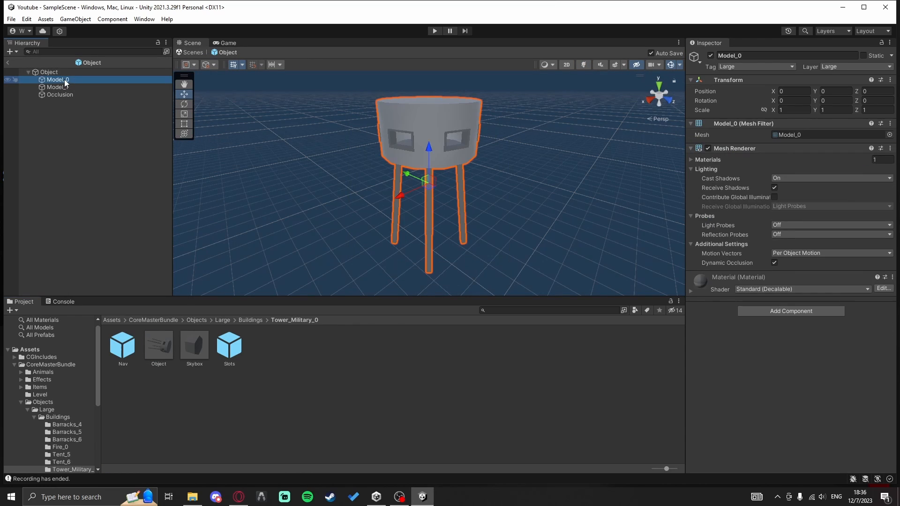
{"action": "left_click", "coordinate": [57, 86]}
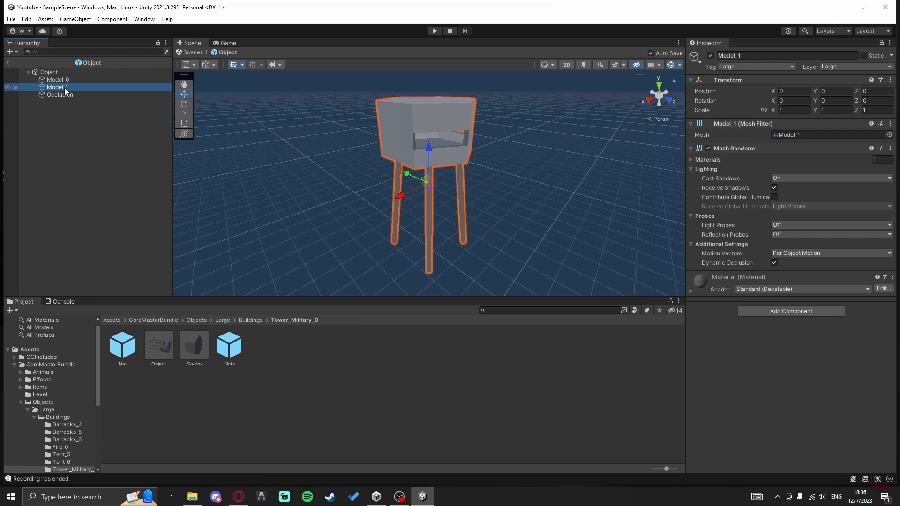
{"action": "left_click", "coordinate": [60, 94]}
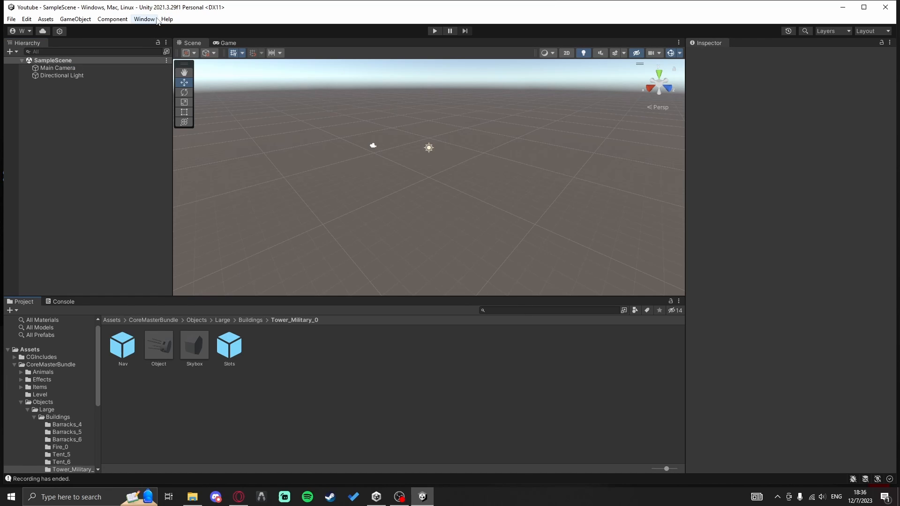
View the Unturned Bundle Tool and Master Bundle Tool, then the Unturned components list
{"action": "left_click", "coordinate": [144, 18]}
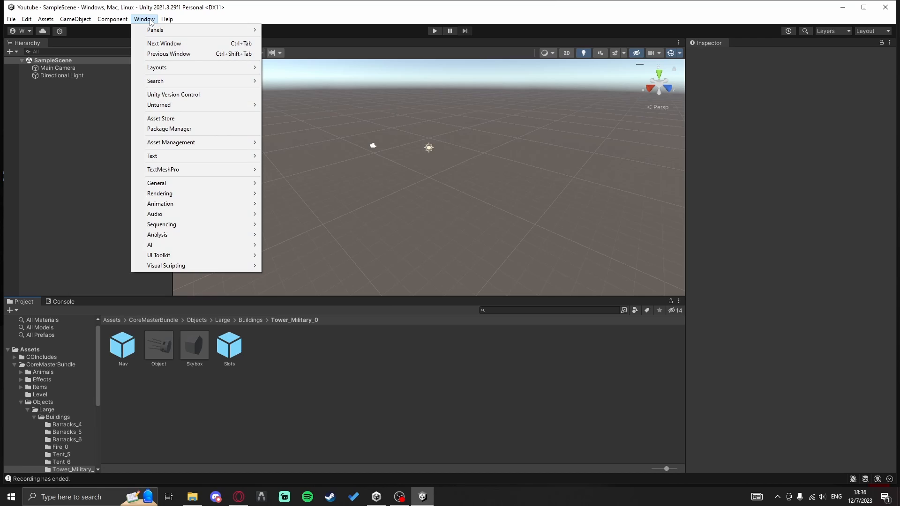
{"action": "mouse_move", "coordinate": [158, 105]}
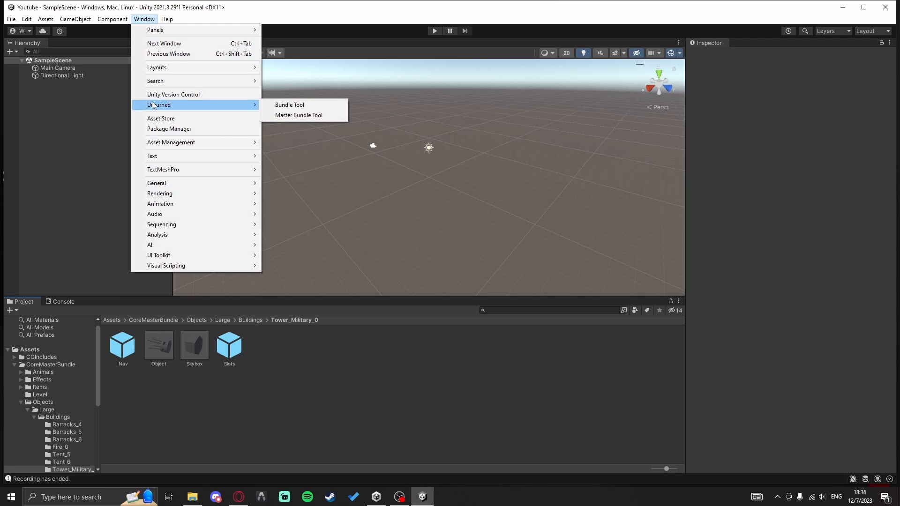
{"action": "mouse_move", "coordinate": [299, 115]}
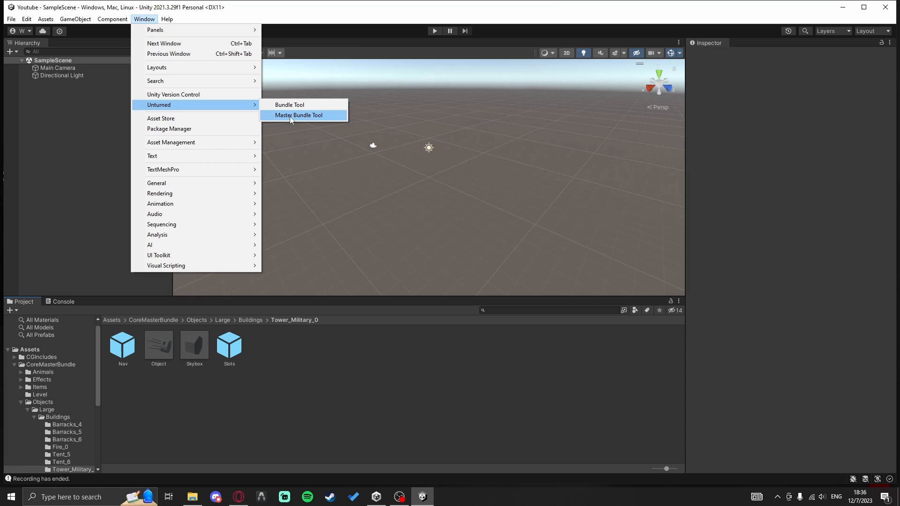
{"action": "left_click", "coordinate": [112, 18]}
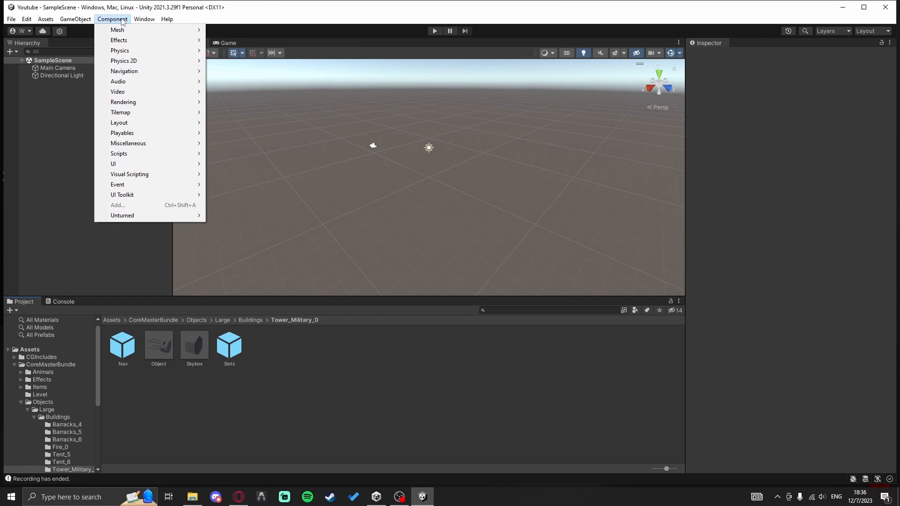
{"action": "mouse_move", "coordinate": [140, 154]}
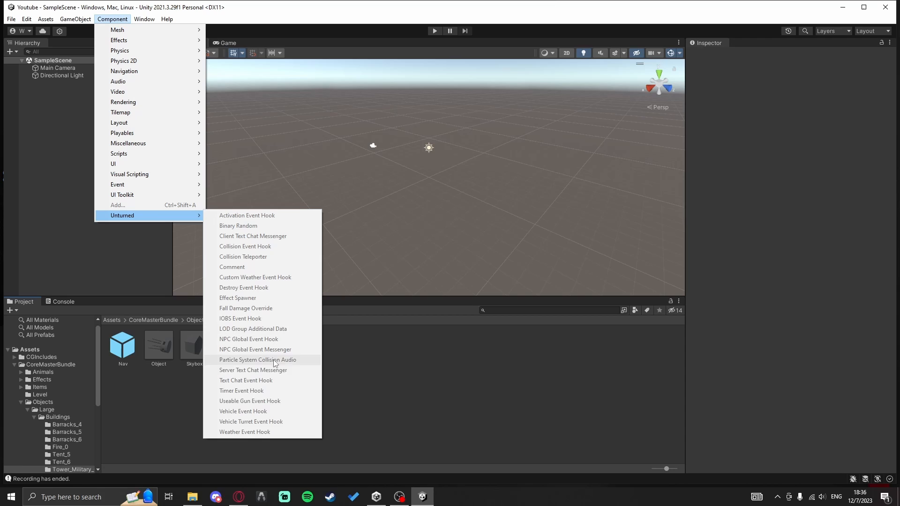
{"action": "mouse_move", "coordinate": [144, 409]}
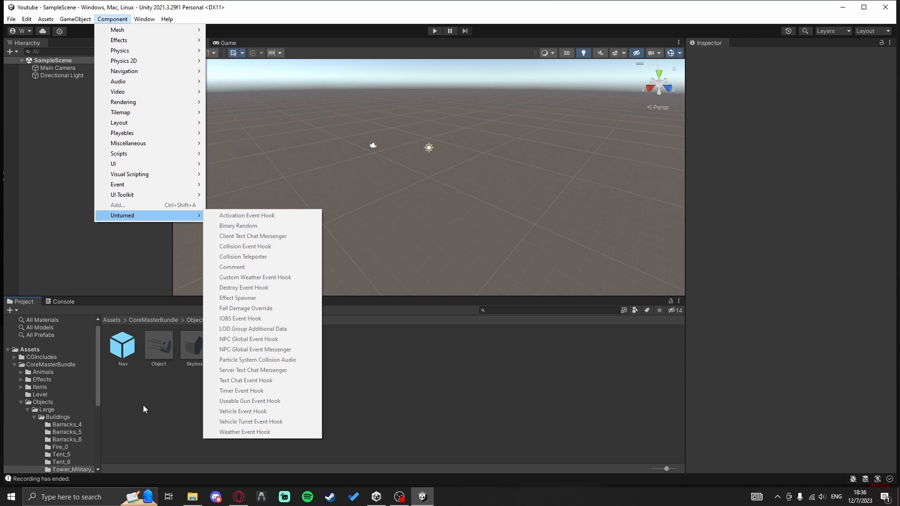